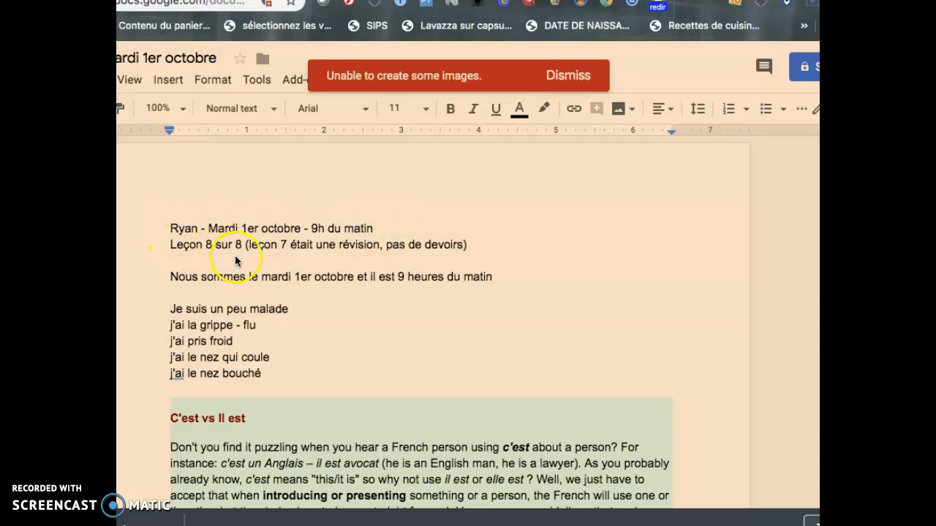
{"action": "mouse_move", "coordinate": [289, 257]}
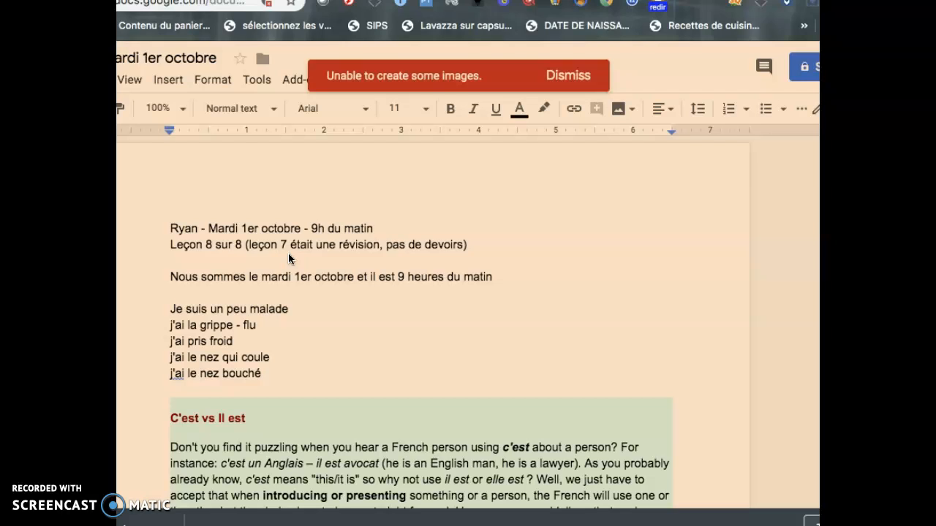
{"action": "mouse_move", "coordinate": [354, 260]}
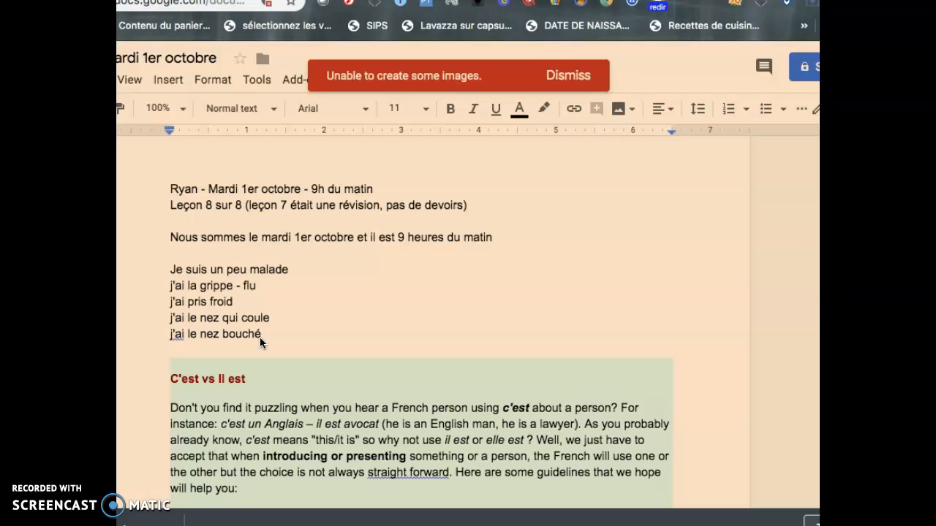
- Scroll to the plural reminder, usage rules and the 'C'est is used' identification examples
{"action": "scroll", "scroll_direction": "down", "scroll_amount": 3}
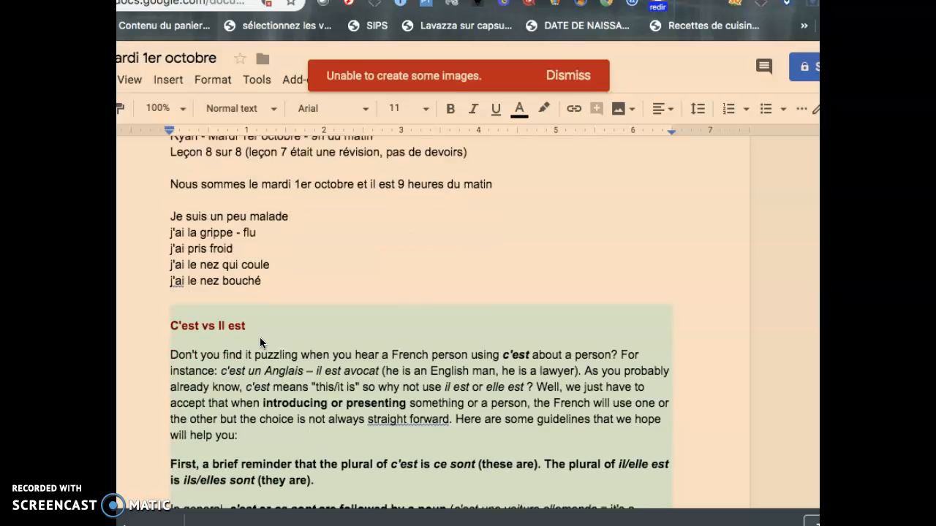
{"action": "scroll", "scroll_direction": "down", "scroll_amount": 3}
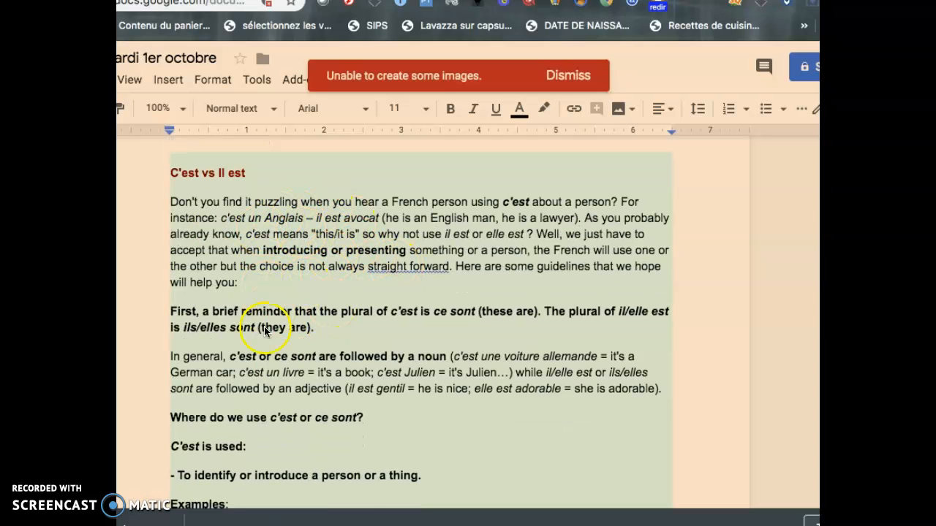
{"action": "scroll", "scroll_direction": "down", "scroll_amount": 3}
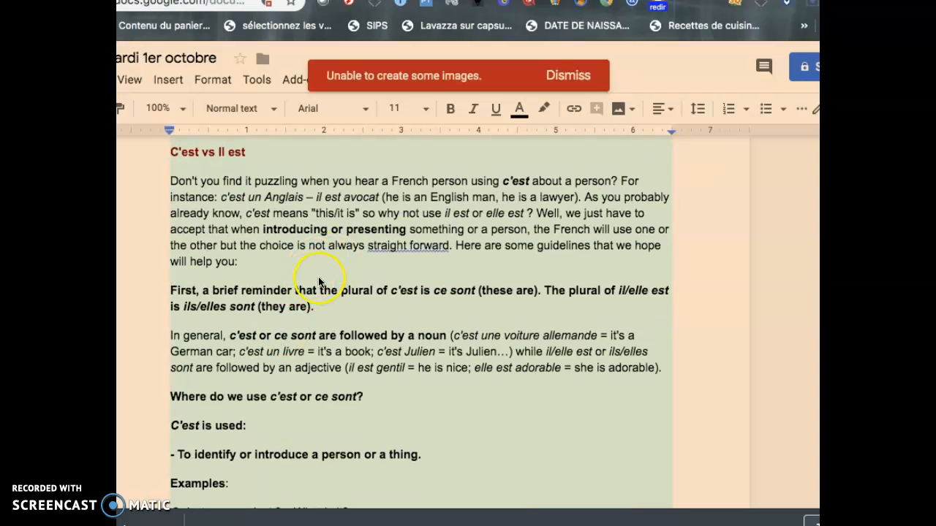
{"action": "mouse_move", "coordinate": [359, 362]}
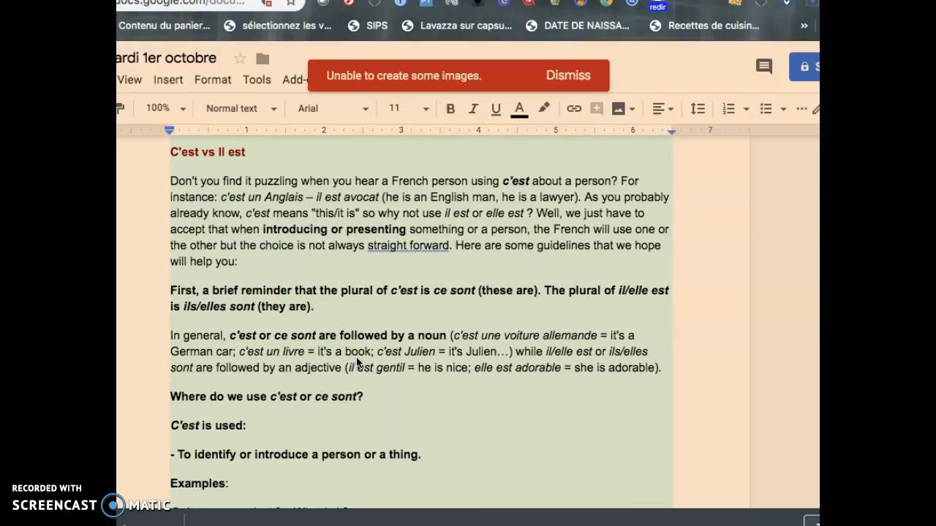
{"action": "scroll", "scroll_direction": "down", "scroll_amount": 3}
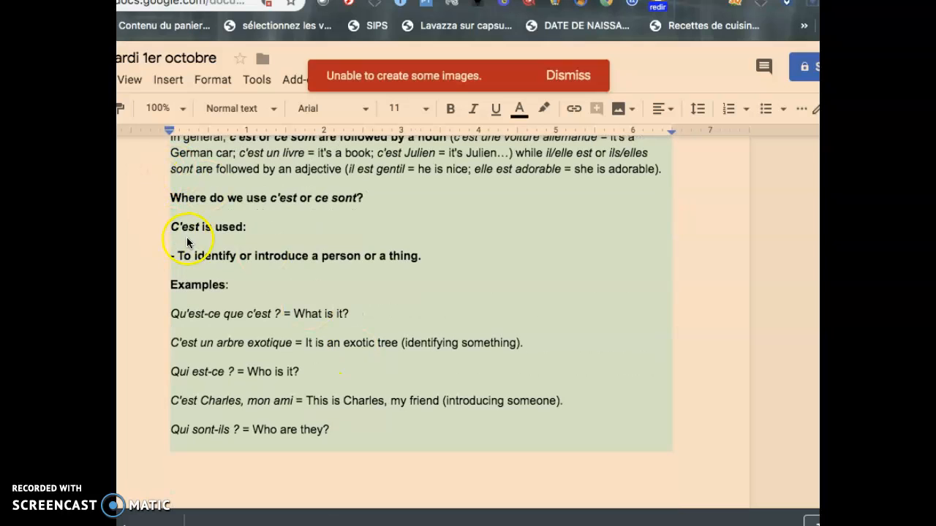
{"action": "mouse_move", "coordinate": [348, 275]}
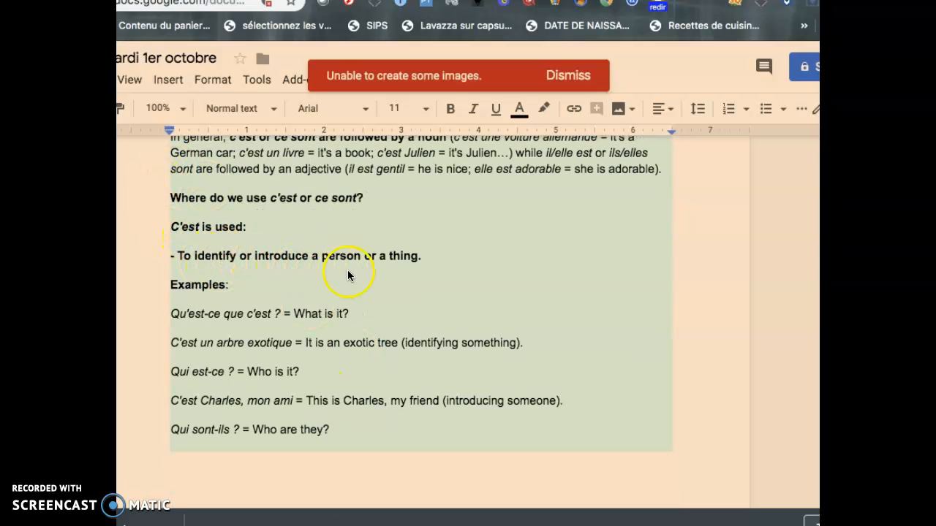
{"action": "mouse_move", "coordinate": [395, 269]}
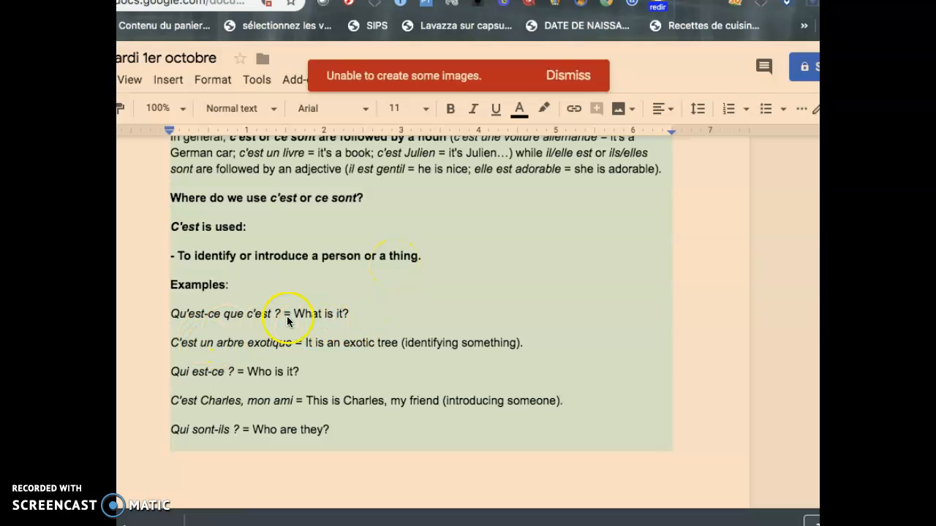
{"action": "mouse_move", "coordinate": [285, 355]}
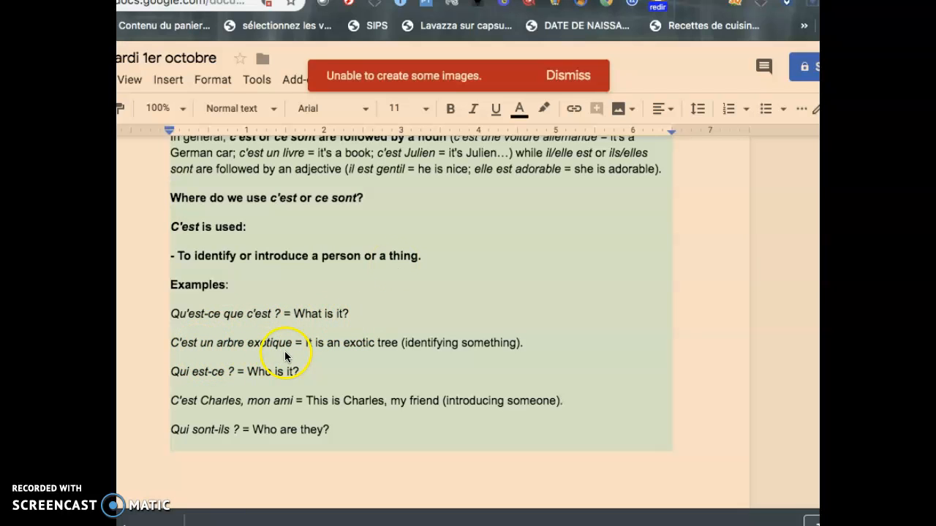
{"action": "mouse_move", "coordinate": [228, 383]}
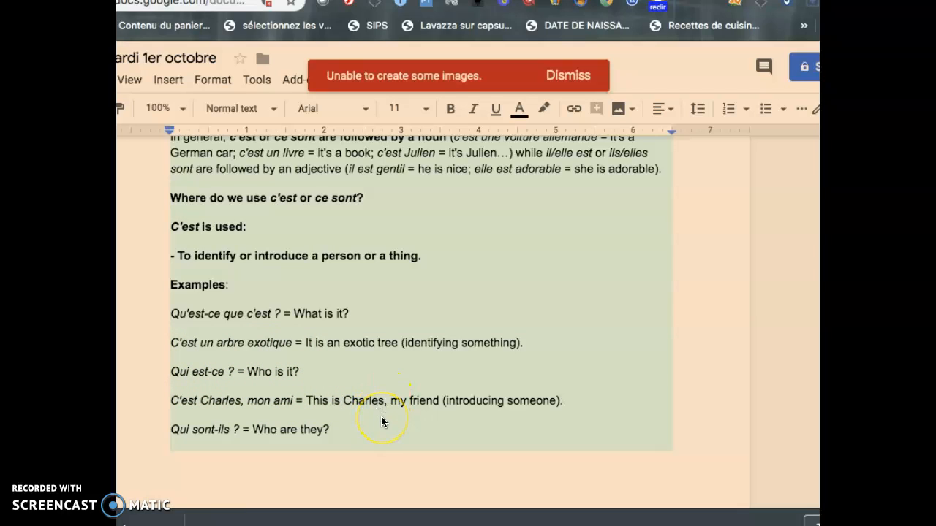
{"action": "mouse_move", "coordinate": [239, 448]}
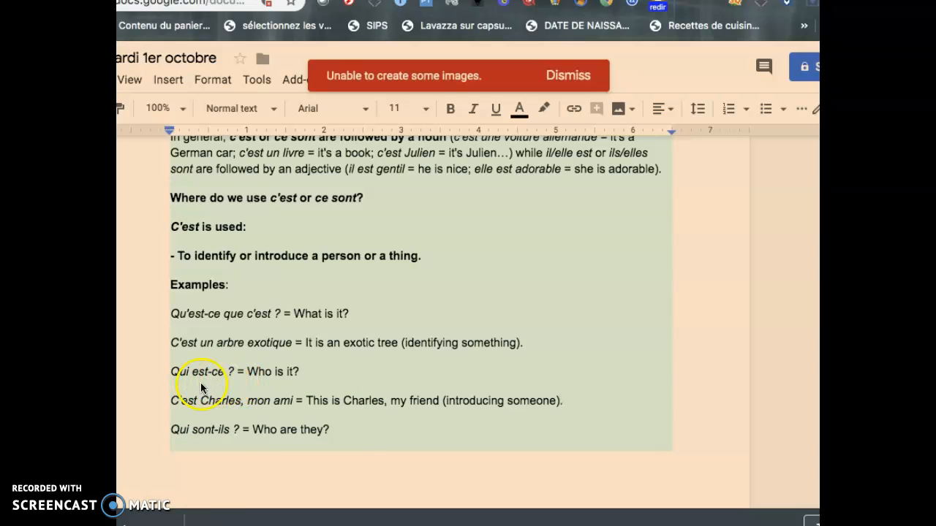
- Scroll past the page break to the telephone and general-statement examples and possessive note
{"action": "scroll", "scroll_direction": "down", "scroll_amount": 3}
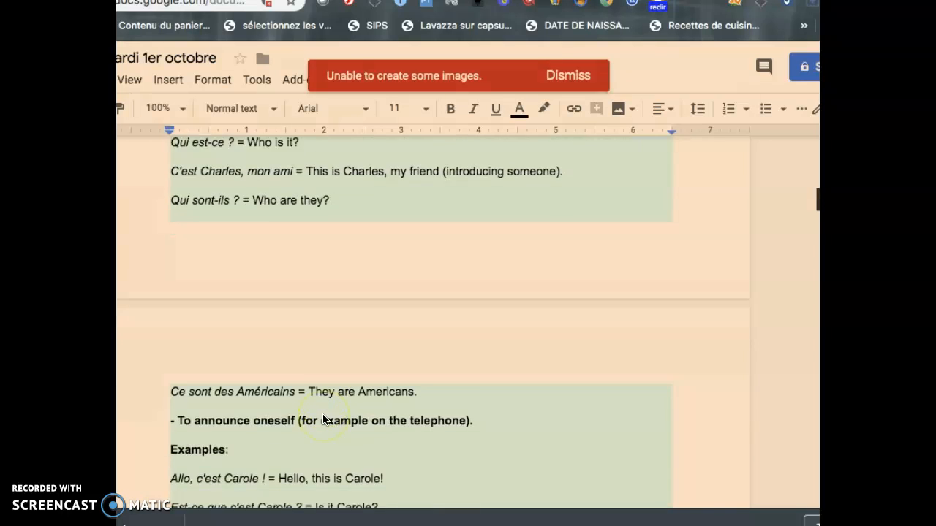
{"action": "scroll", "scroll_direction": "down", "scroll_amount": 3}
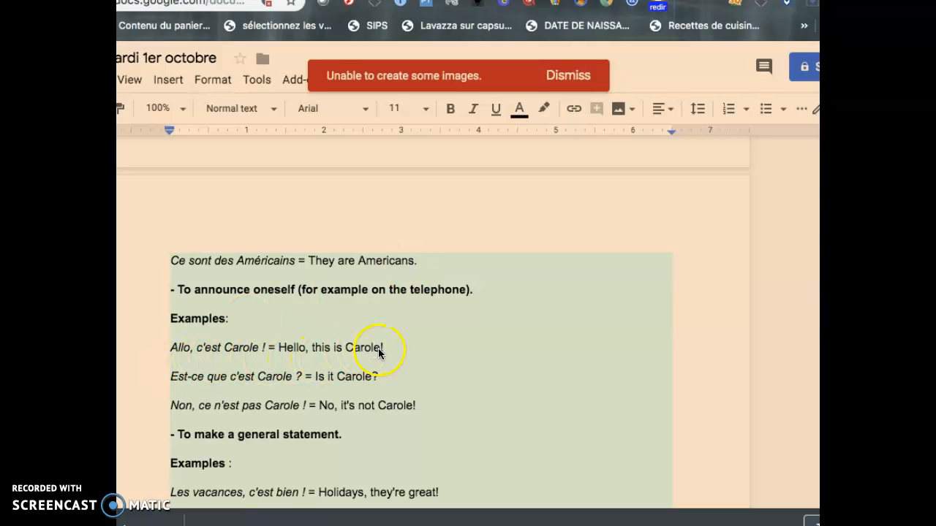
{"action": "mouse_move", "coordinate": [210, 388]}
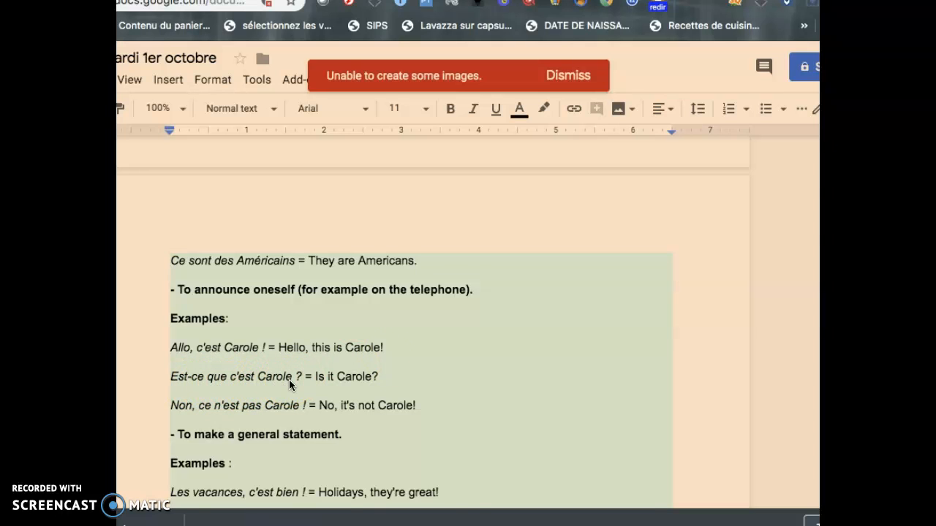
{"action": "scroll", "scroll_direction": "down", "scroll_amount": 3}
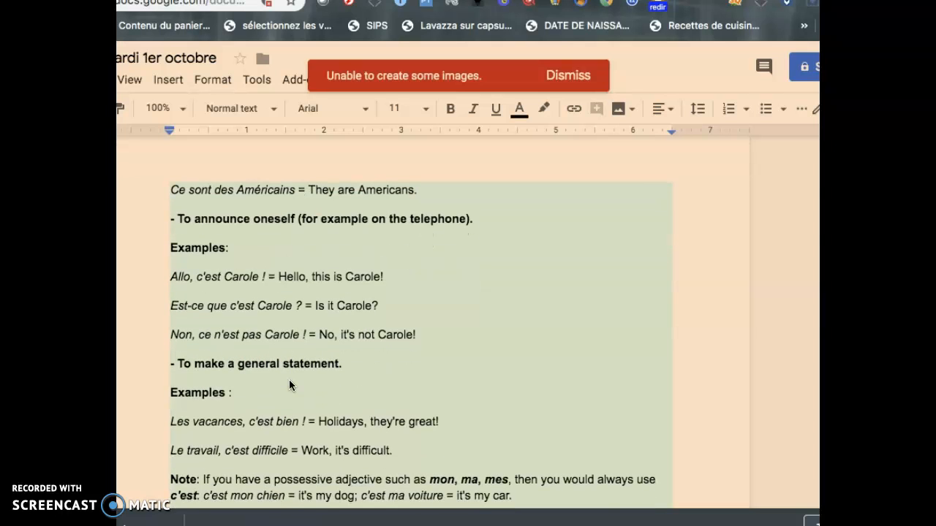
{"action": "scroll", "scroll_direction": "down", "scroll_amount": 3}
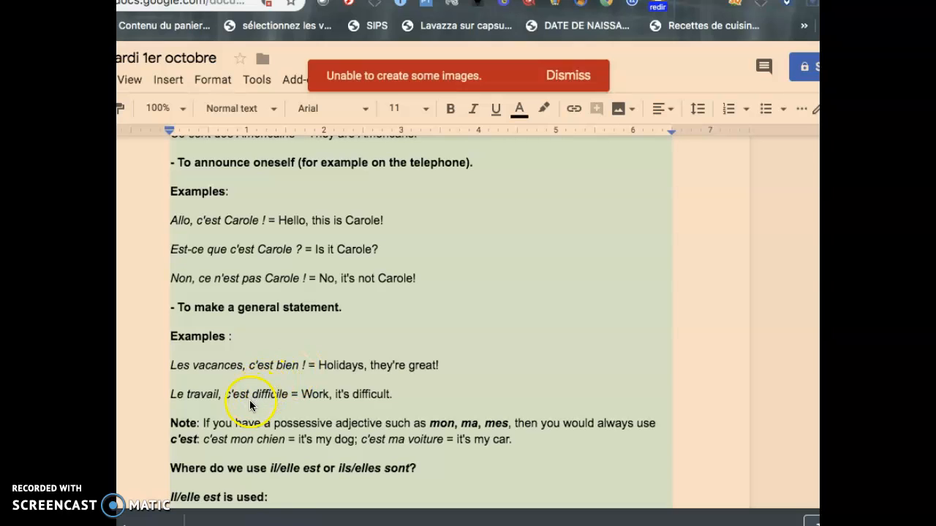
{"action": "mouse_move", "coordinate": [307, 378]}
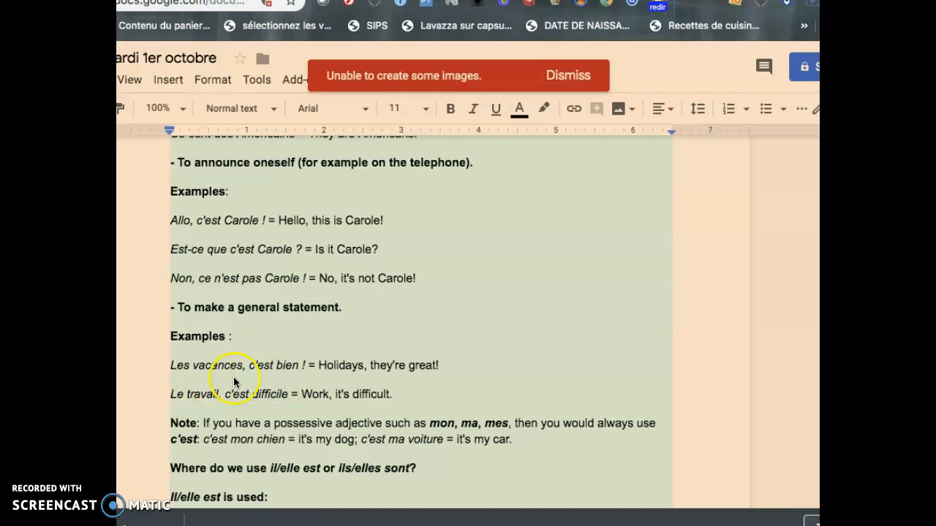
{"action": "mouse_move", "coordinate": [468, 383]}
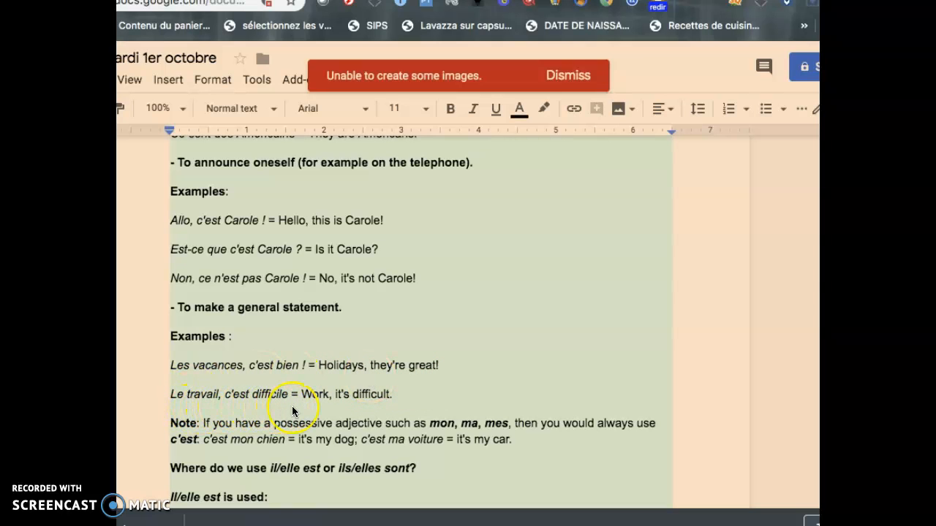
{"action": "scroll", "scroll_direction": "down", "scroll_amount": 3}
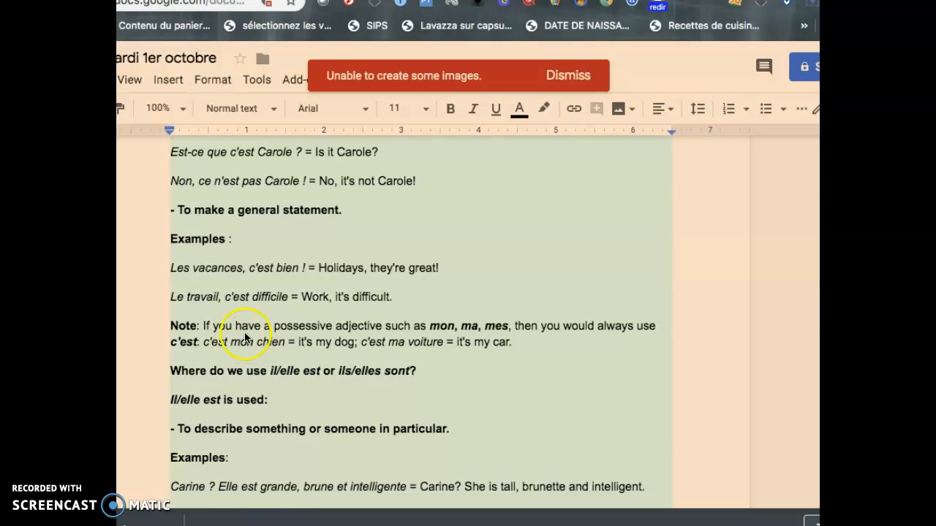
{"action": "mouse_move", "coordinate": [454, 342]}
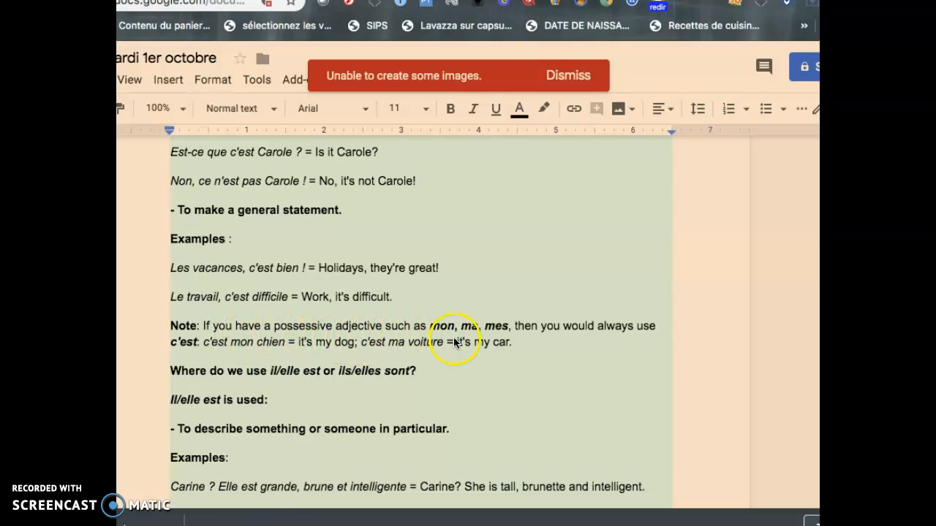
{"action": "mouse_move", "coordinate": [532, 339]}
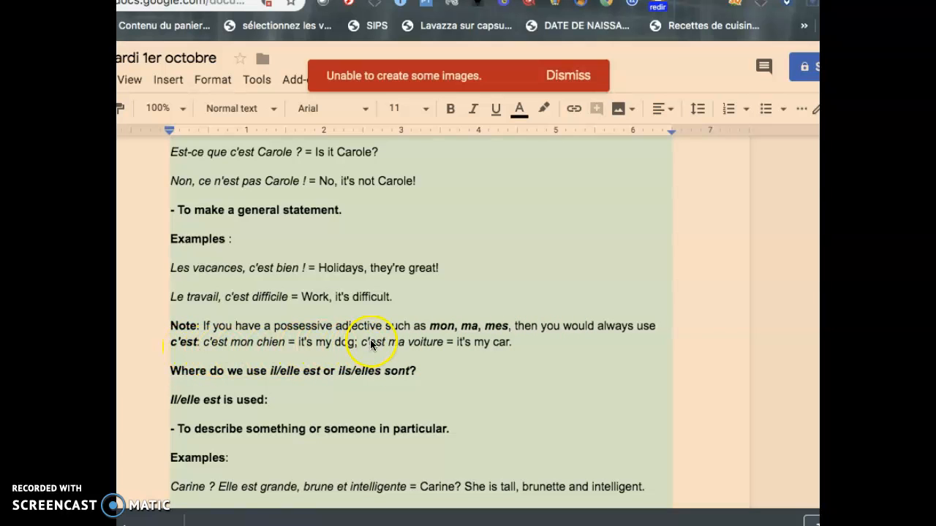
{"action": "scroll", "scroll_direction": "down", "scroll_amount": 3}
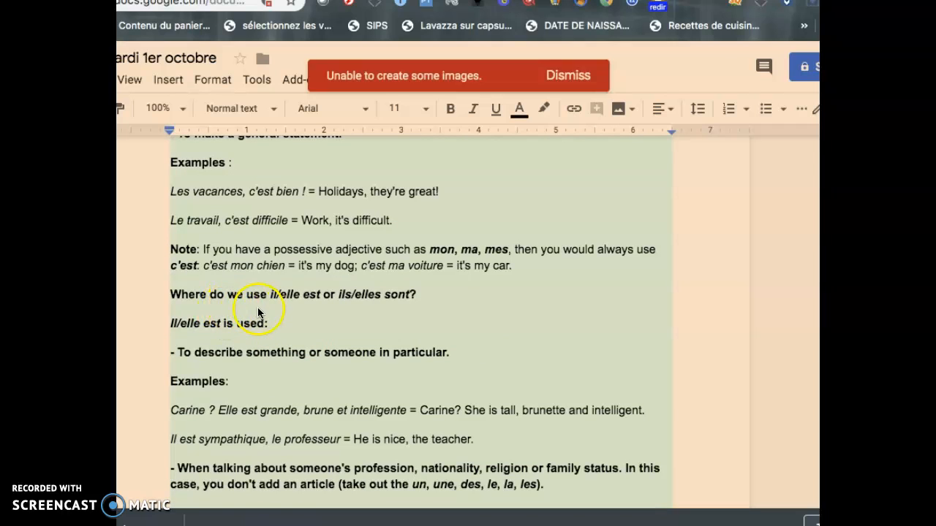
{"action": "mouse_move", "coordinate": [338, 310]}
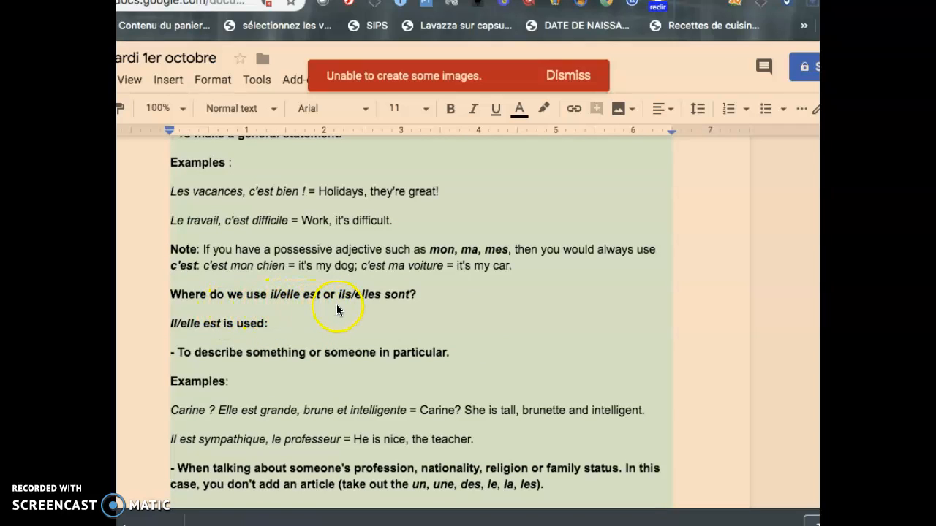
{"action": "mouse_move", "coordinate": [447, 310]}
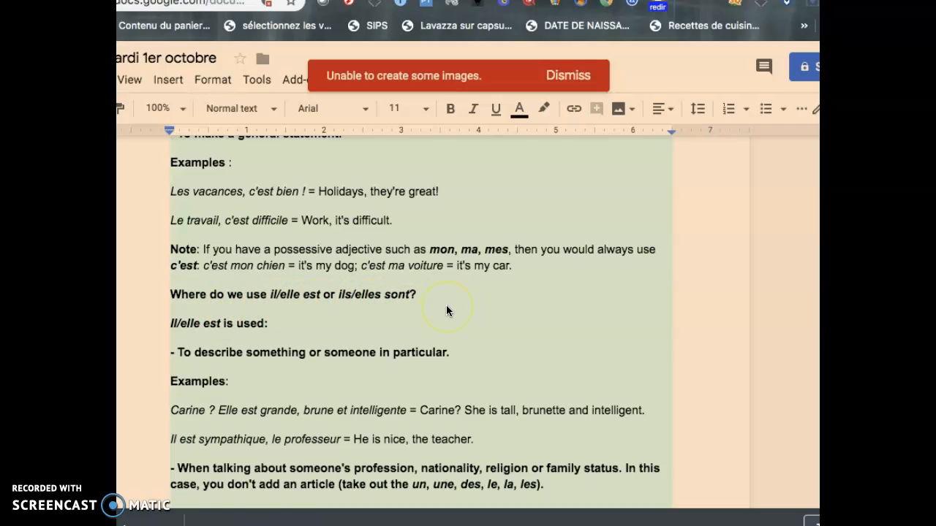
{"action": "mouse_move", "coordinate": [331, 323]}
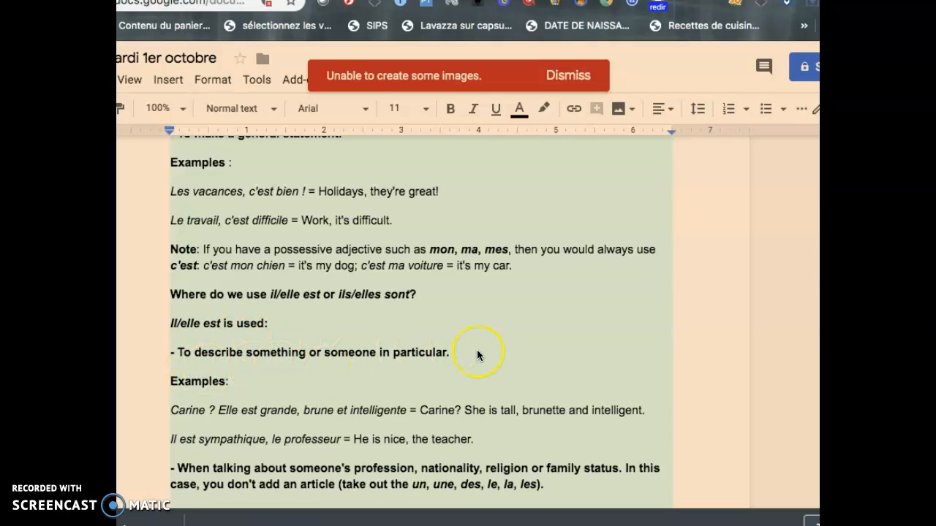
- Scroll past the describing-someone examples to profession and nationality, down to 'Elle est célibataire'
{"action": "scroll", "scroll_direction": "down", "scroll_amount": 3}
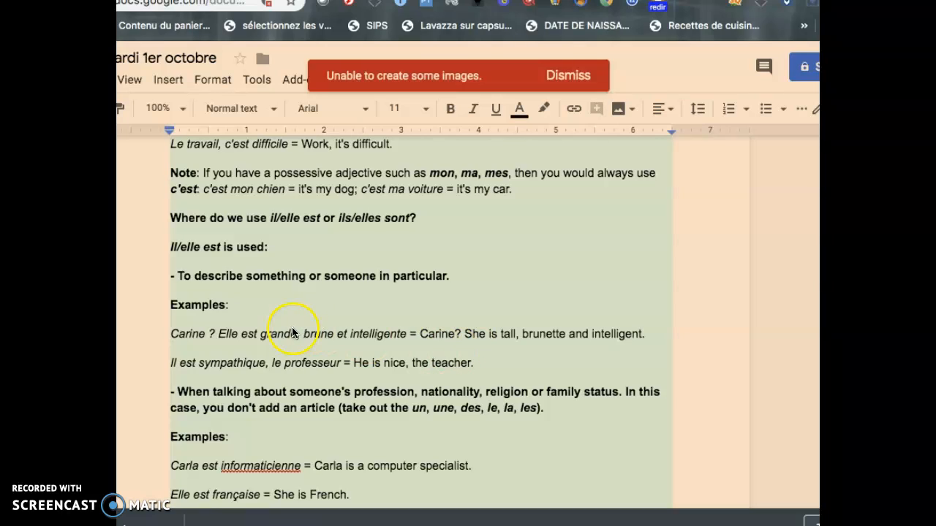
{"action": "mouse_move", "coordinate": [204, 337]}
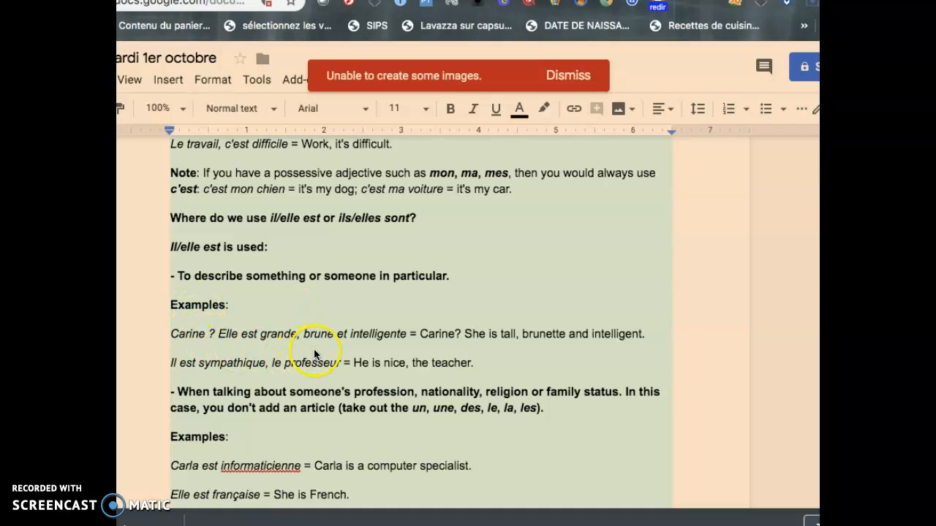
{"action": "mouse_move", "coordinate": [470, 355]}
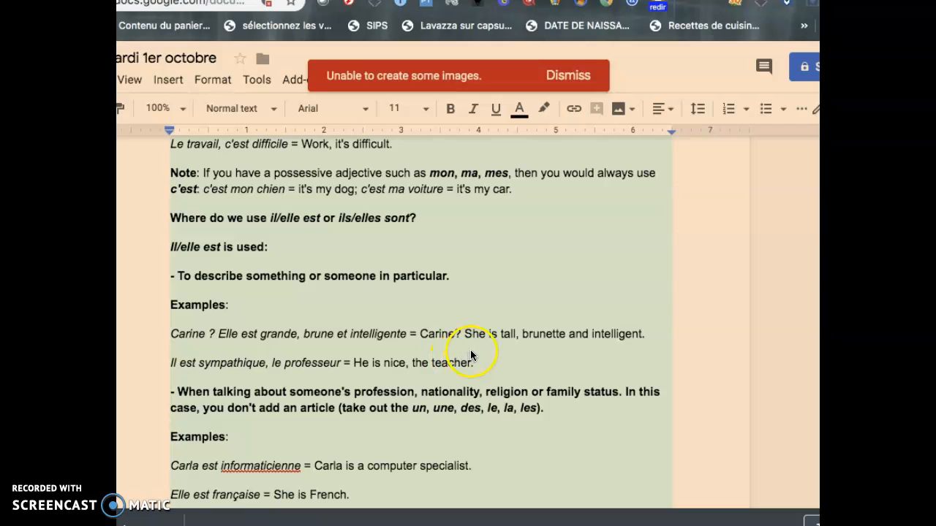
{"action": "mouse_move", "coordinate": [597, 348]}
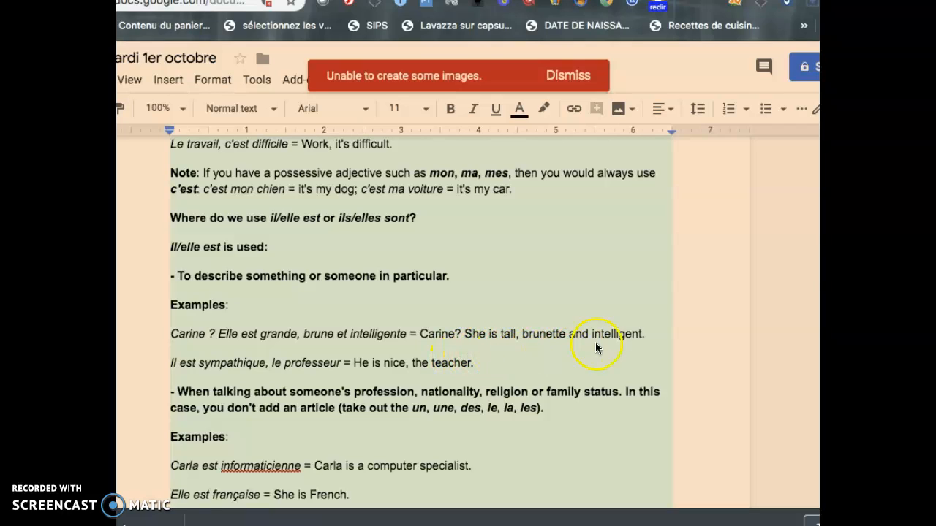
{"action": "mouse_move", "coordinate": [227, 303]}
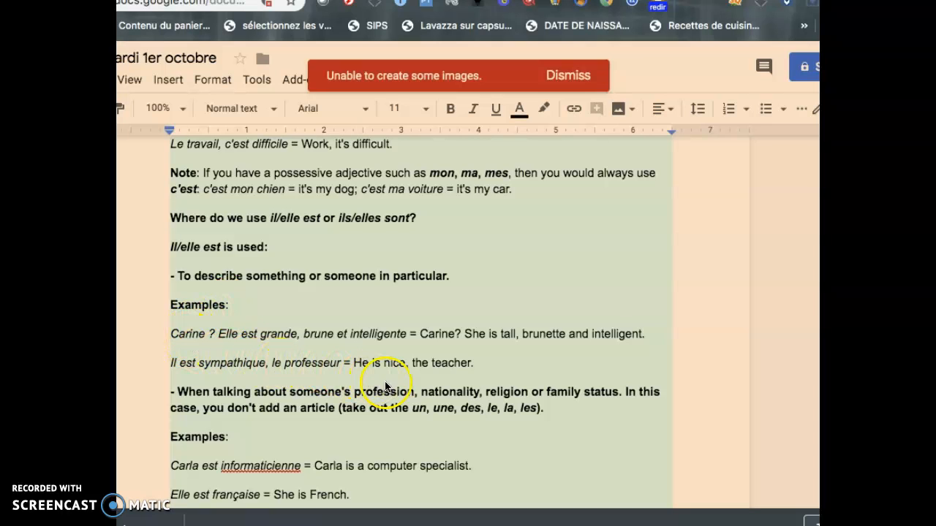
{"action": "mouse_move", "coordinate": [490, 378]}
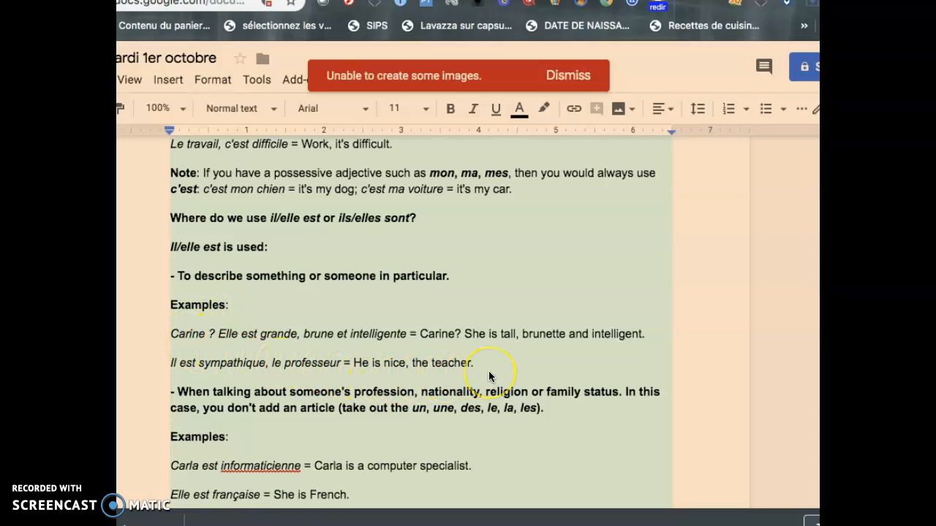
{"action": "scroll", "scroll_direction": "down", "scroll_amount": 3}
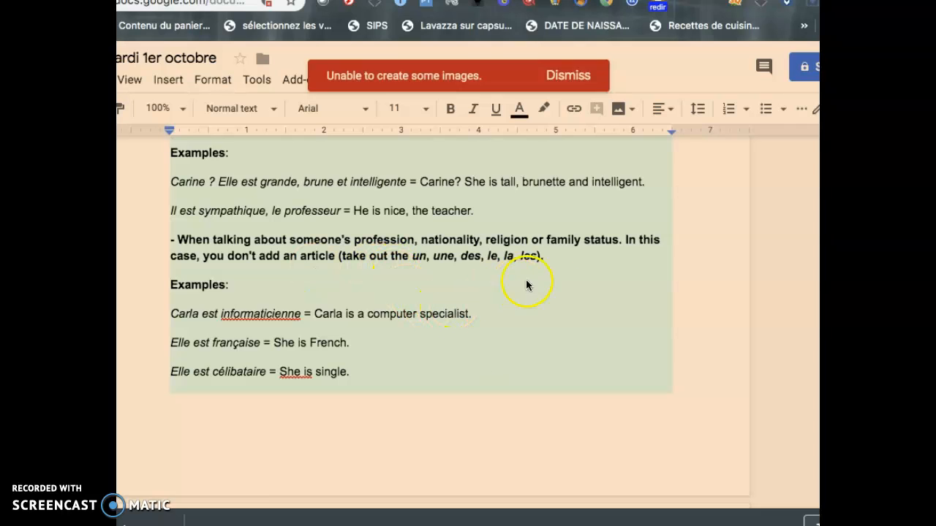
{"action": "mouse_move", "coordinate": [603, 275]}
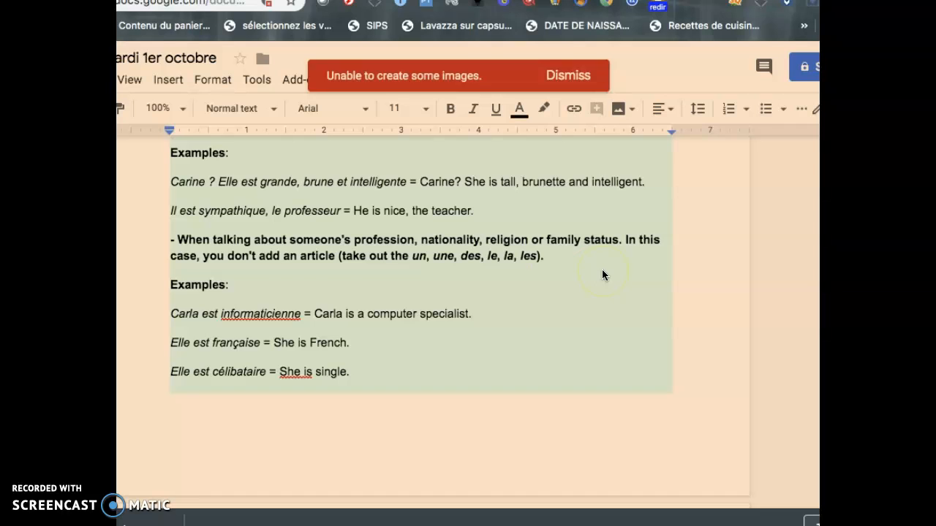
{"action": "mouse_move", "coordinate": [446, 276]}
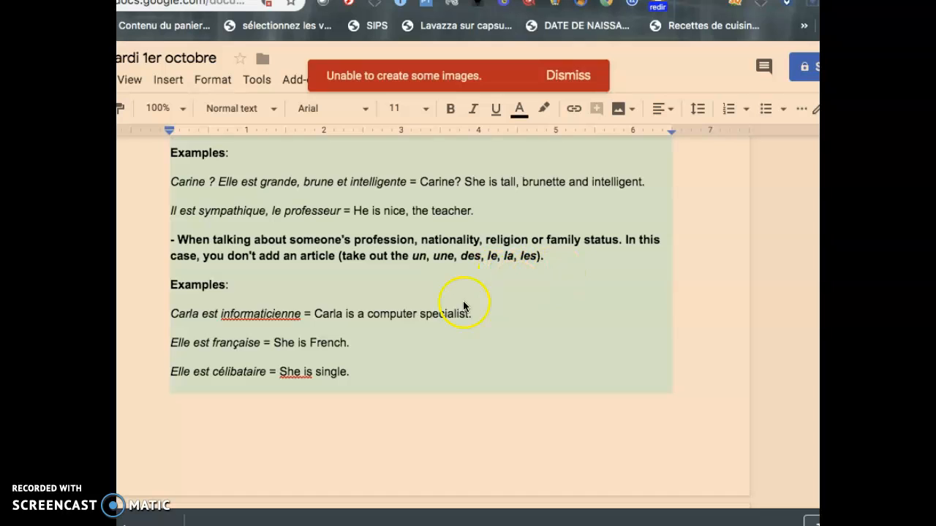
{"action": "mouse_move", "coordinate": [266, 336]}
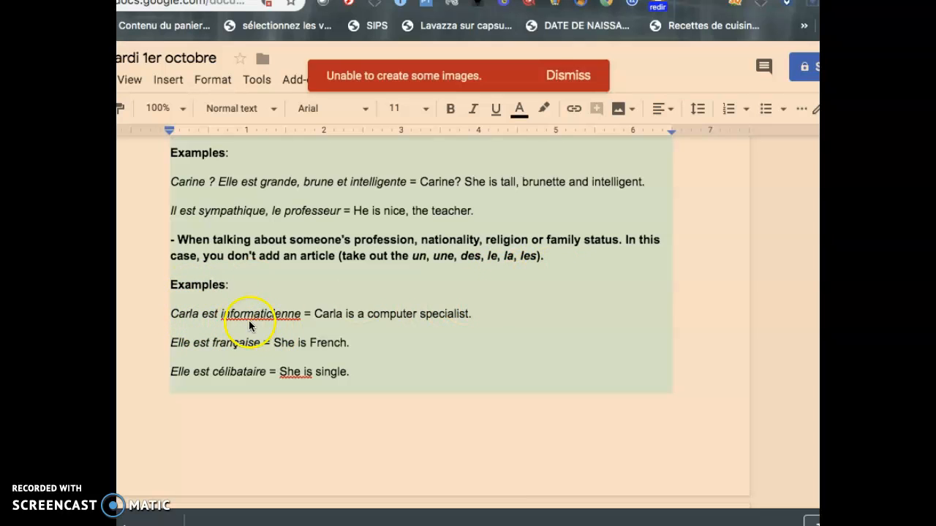
{"action": "mouse_move", "coordinate": [291, 328]}
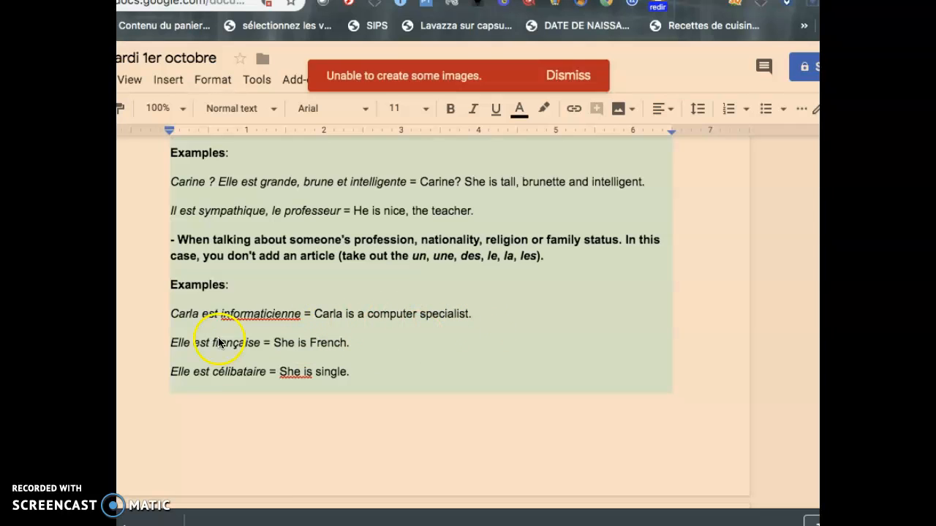
{"action": "mouse_move", "coordinate": [212, 377]}
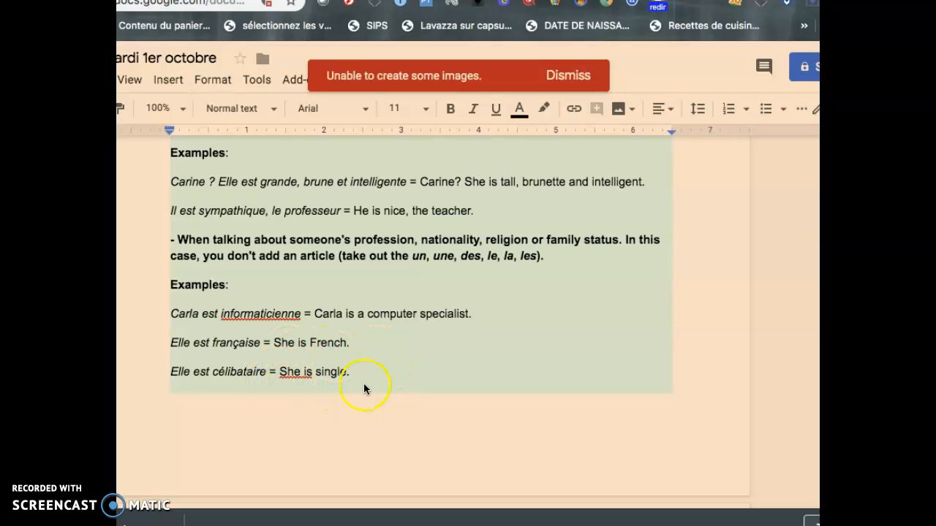
{"action": "scroll", "scroll_direction": "down", "scroll_amount": 3}
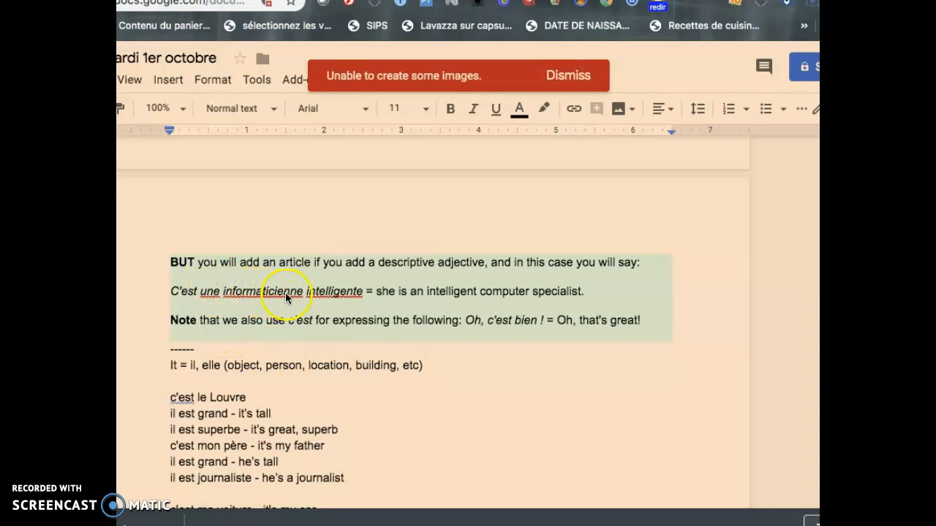
- Scroll back briefly, then down to the BUT note and the 'It = il, elle' heading
{"action": "scroll", "scroll_direction": "up", "scroll_amount": 3}
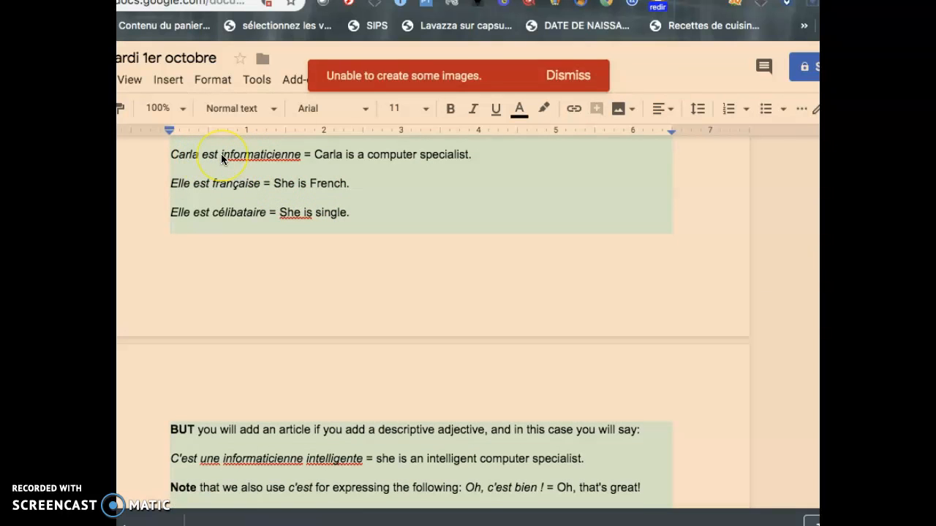
{"action": "scroll", "scroll_direction": "up", "scroll_amount": 3}
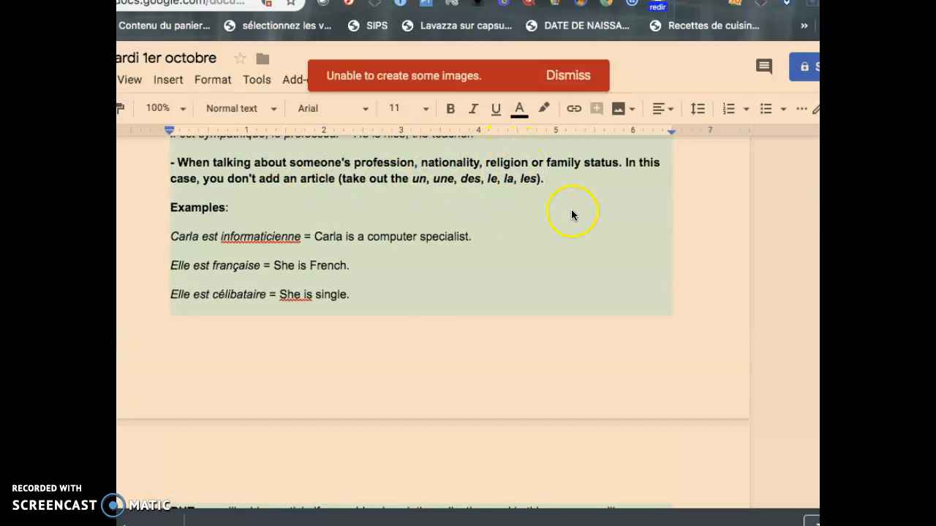
{"action": "mouse_move", "coordinate": [295, 241]}
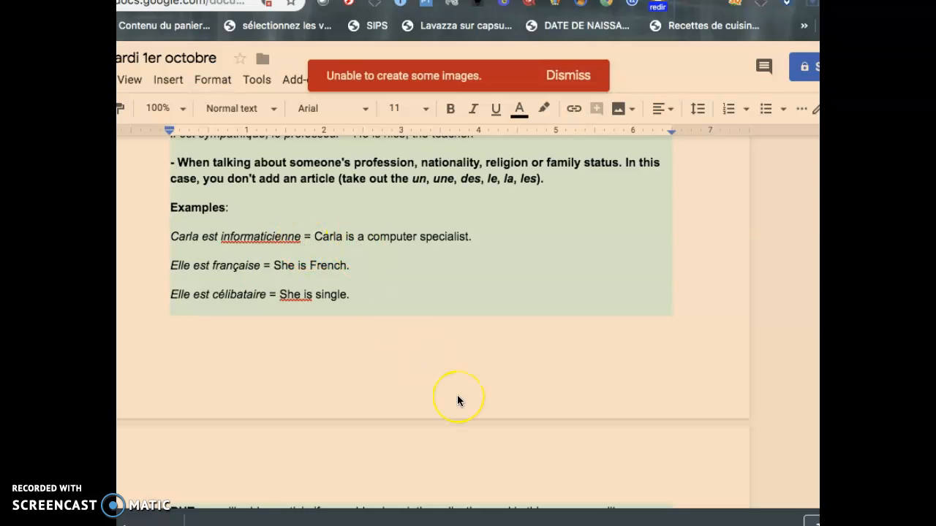
{"action": "scroll", "scroll_direction": "down", "scroll_amount": 3}
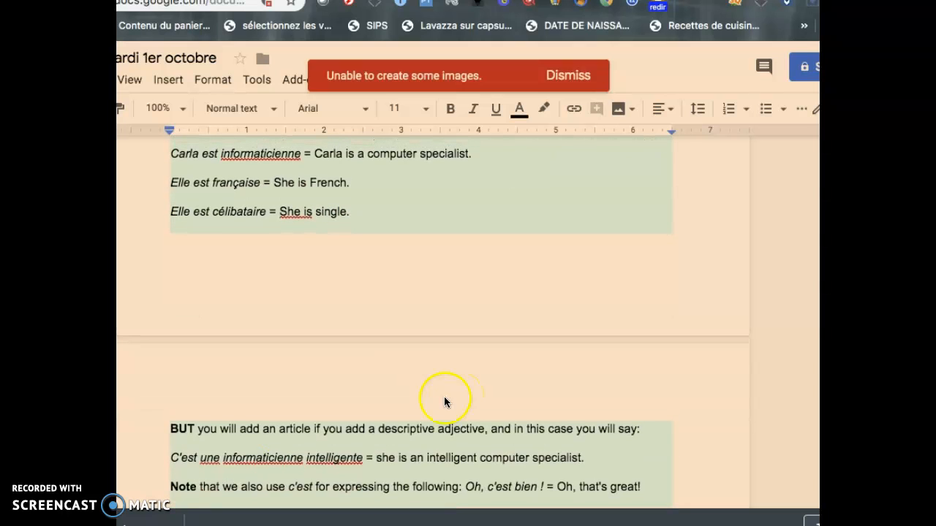
{"action": "mouse_move", "coordinate": [307, 468]}
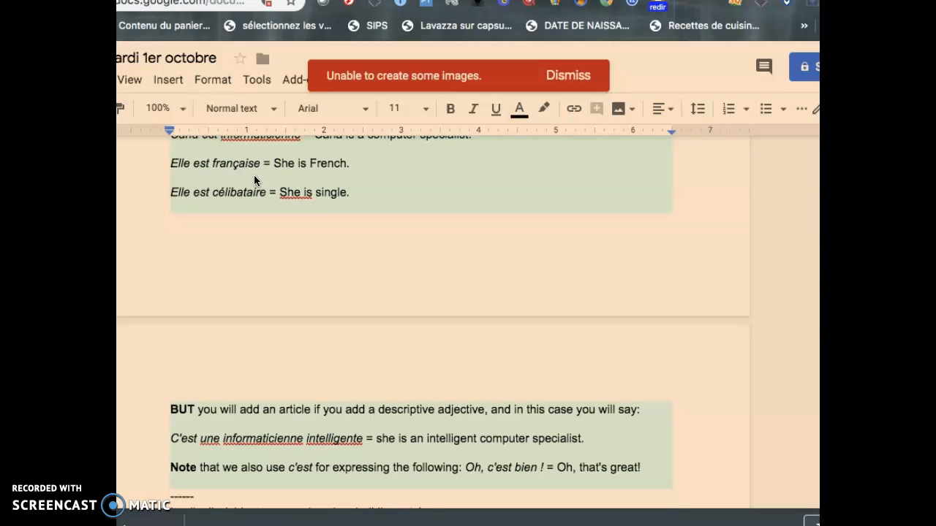
{"action": "scroll", "scroll_direction": "down", "scroll_amount": 3}
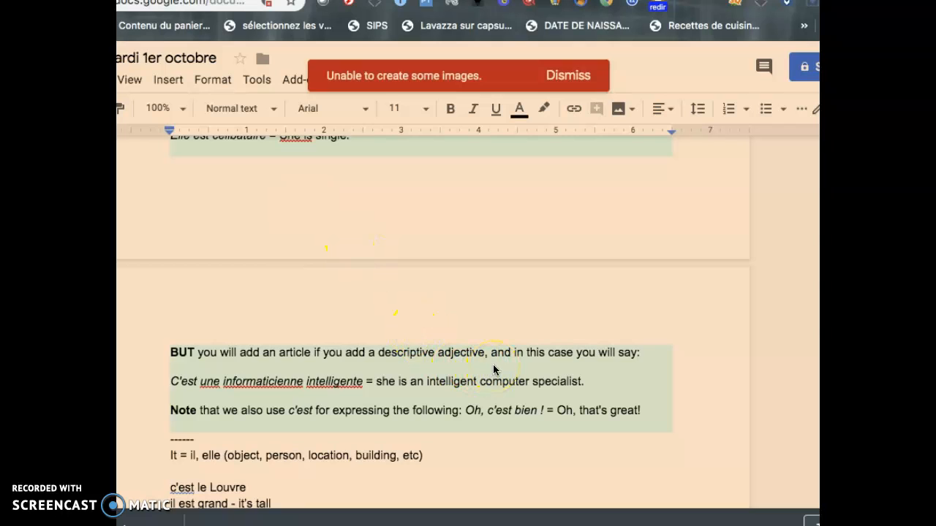
{"action": "mouse_move", "coordinate": [342, 430]}
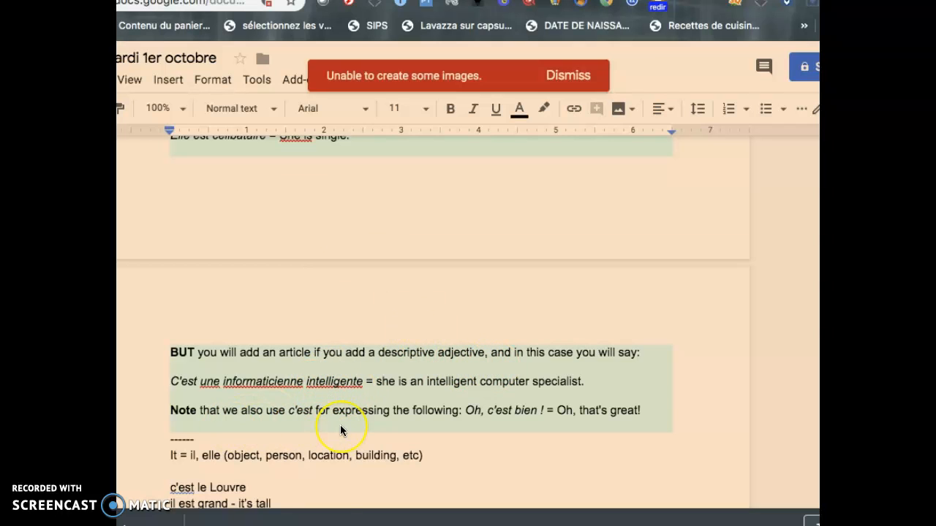
{"action": "scroll", "scroll_direction": "down", "scroll_amount": 3}
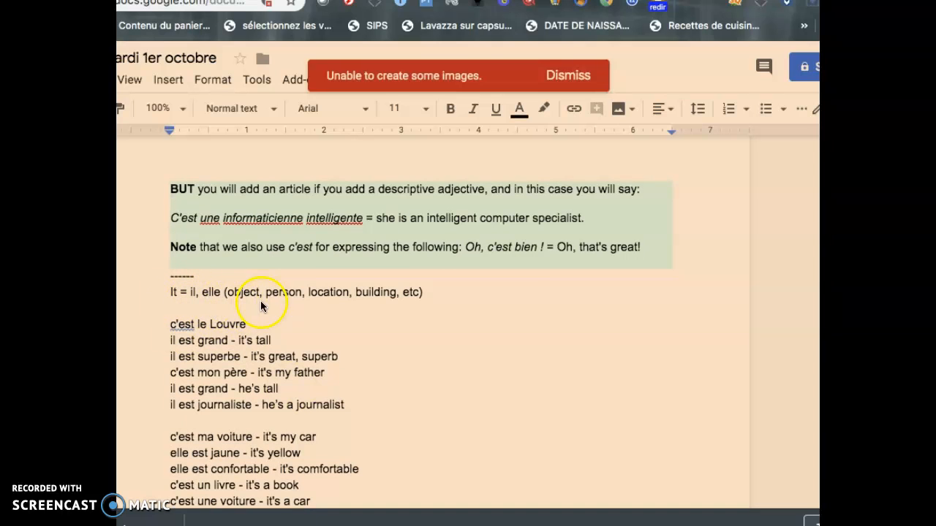
{"action": "mouse_move", "coordinate": [431, 285]}
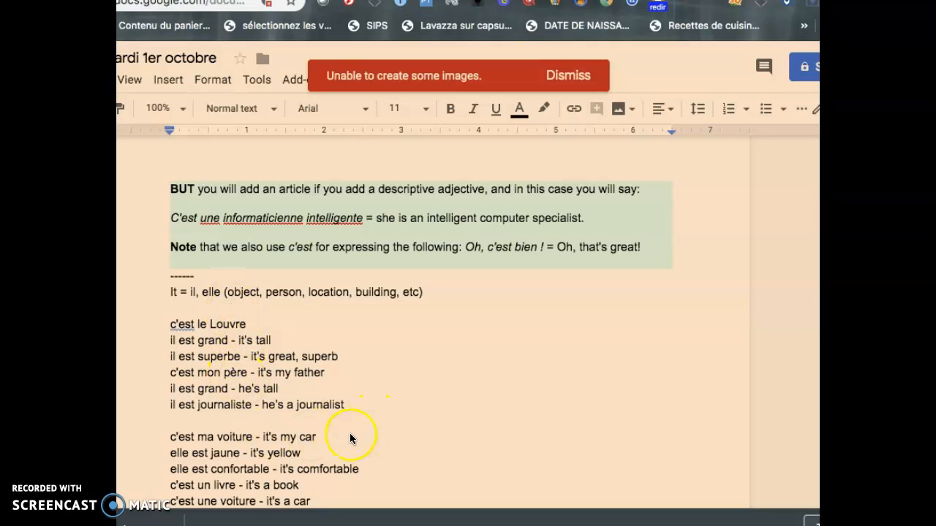
{"action": "mouse_move", "coordinate": [170, 445]}
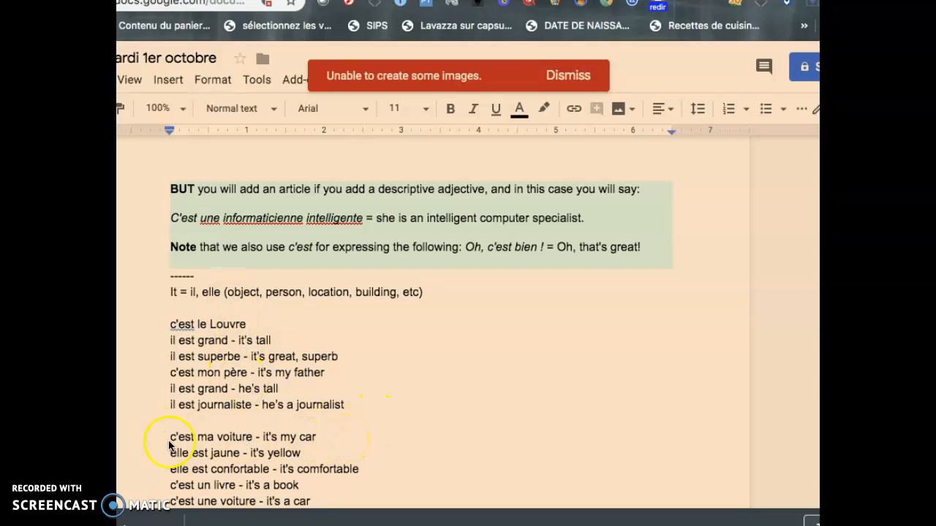
- Scroll through the c'est / il est example lists to the 'c'est - ce sont' lines
{"action": "scroll", "scroll_direction": "down", "scroll_amount": 3}
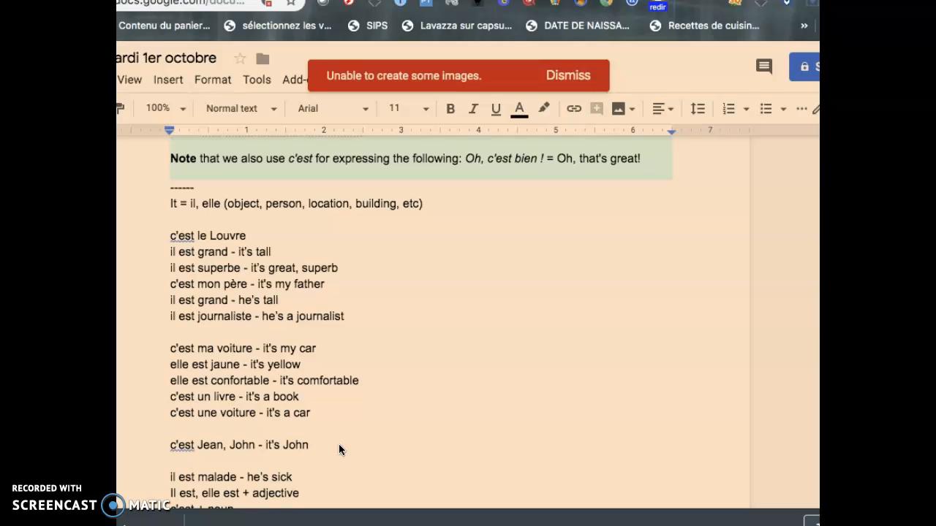
{"action": "left_click", "coordinate": [192, 417]}
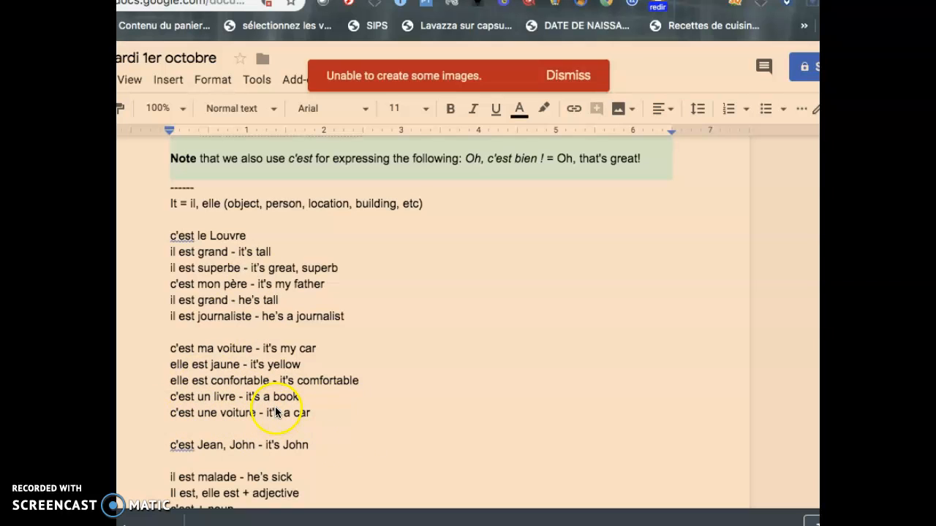
{"action": "mouse_move", "coordinate": [260, 294]}
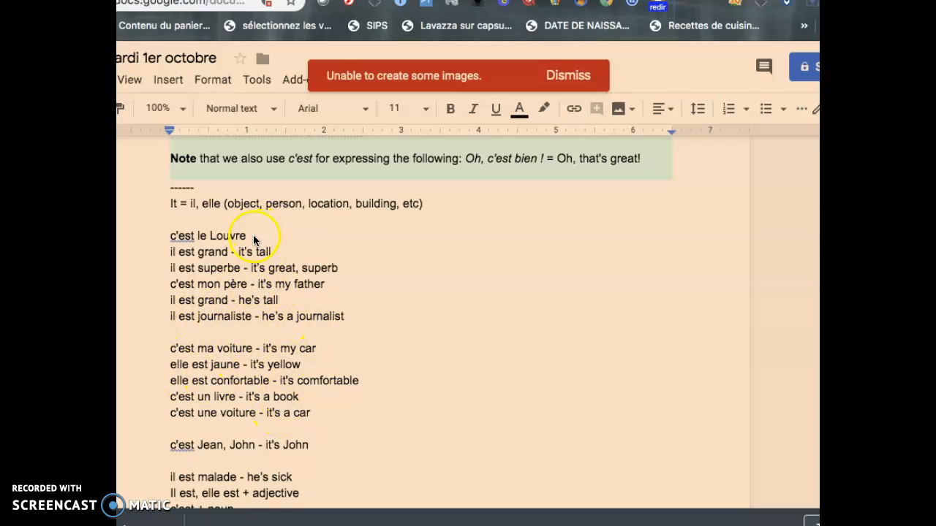
{"action": "scroll", "scroll_direction": "down", "scroll_amount": 3}
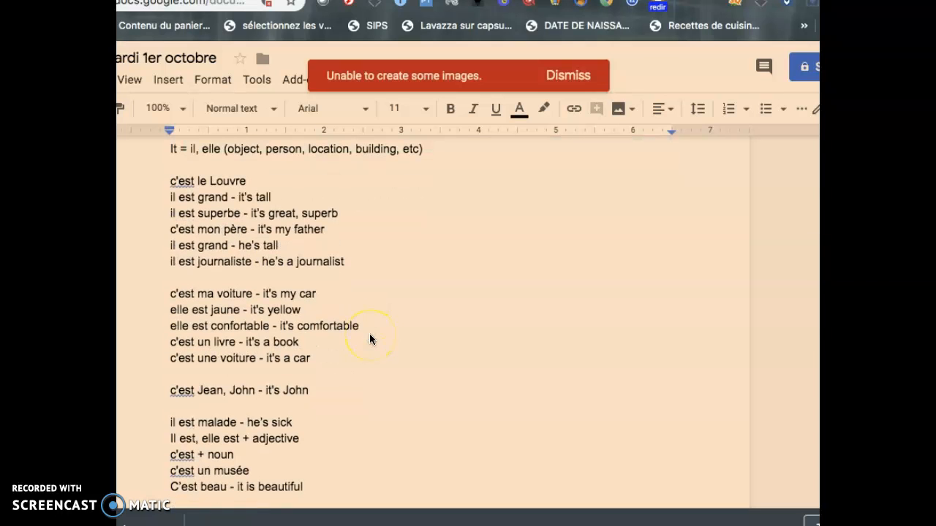
{"action": "scroll", "scroll_direction": "down", "scroll_amount": 3}
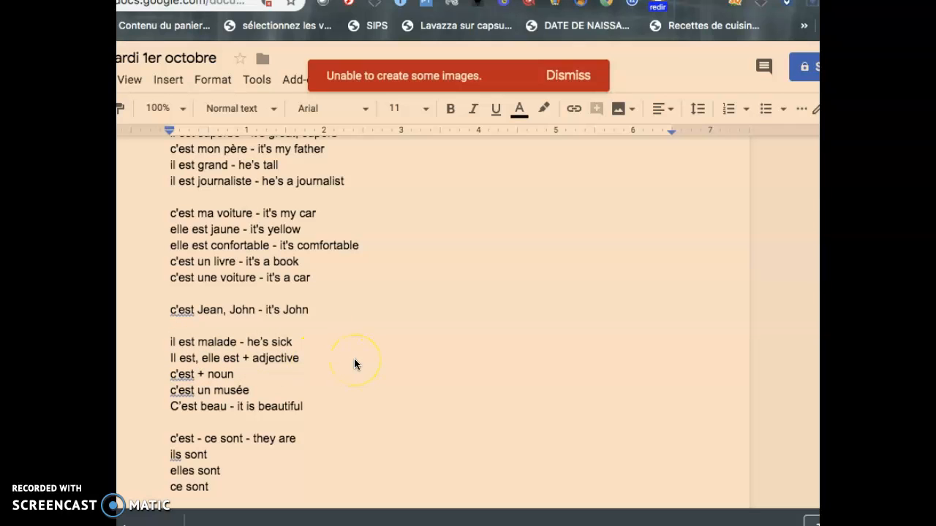
{"action": "mouse_move", "coordinate": [338, 409]}
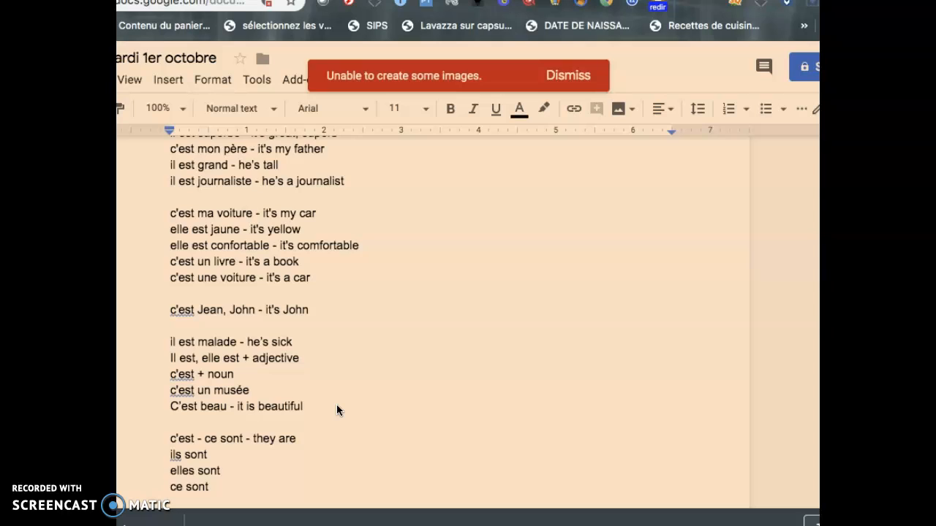
- Scroll to the Qui sont-ils, phone-call and c'est / ce n'est pas examples
{"action": "scroll", "scroll_direction": "down", "scroll_amount": 3}
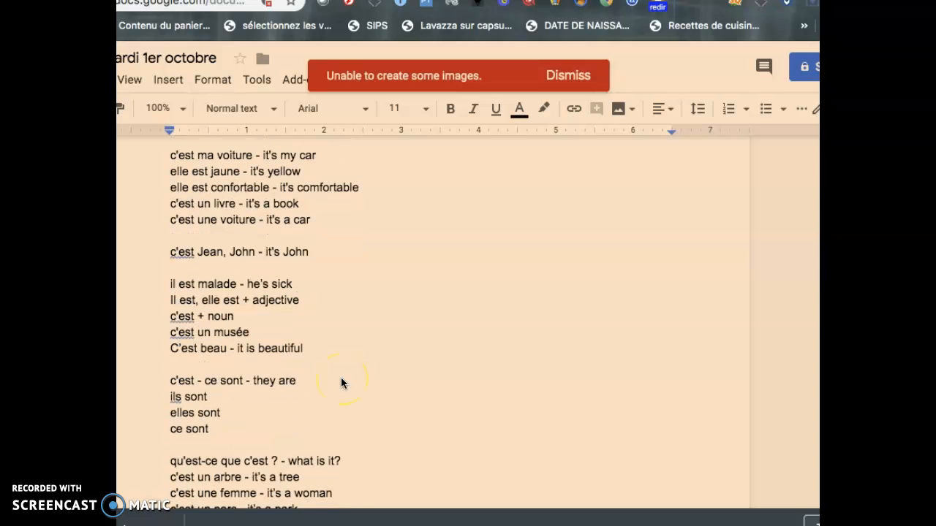
{"action": "scroll", "scroll_direction": "down", "scroll_amount": 3}
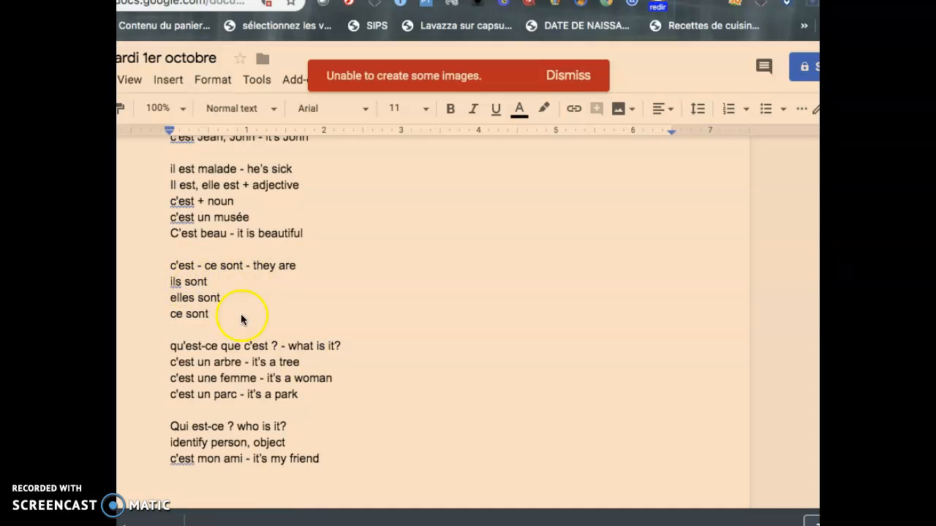
{"action": "scroll", "scroll_direction": "down", "scroll_amount": 3}
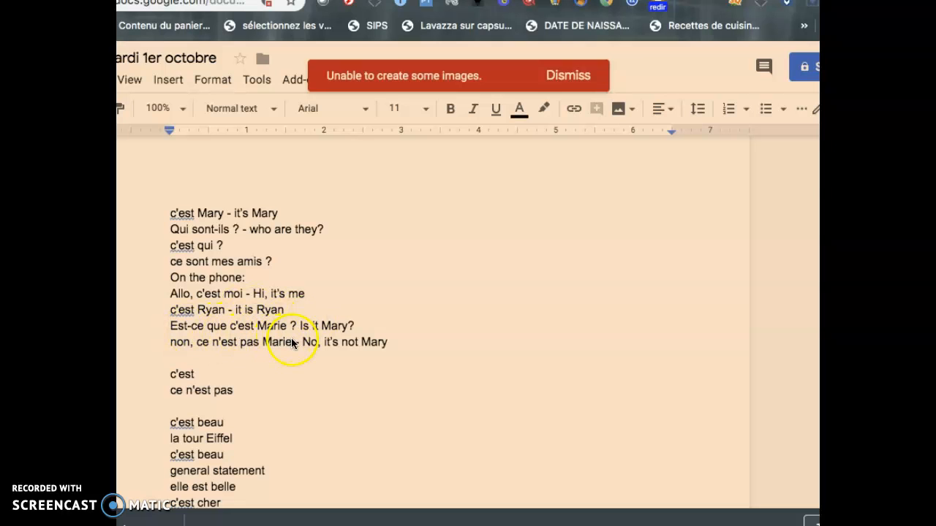
{"action": "mouse_move", "coordinate": [302, 357]}
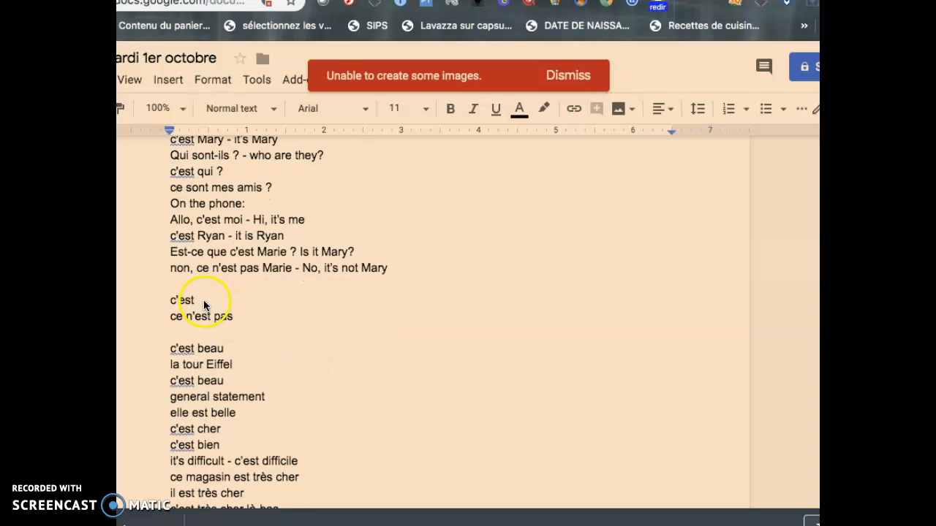
{"action": "mouse_move", "coordinate": [252, 325]}
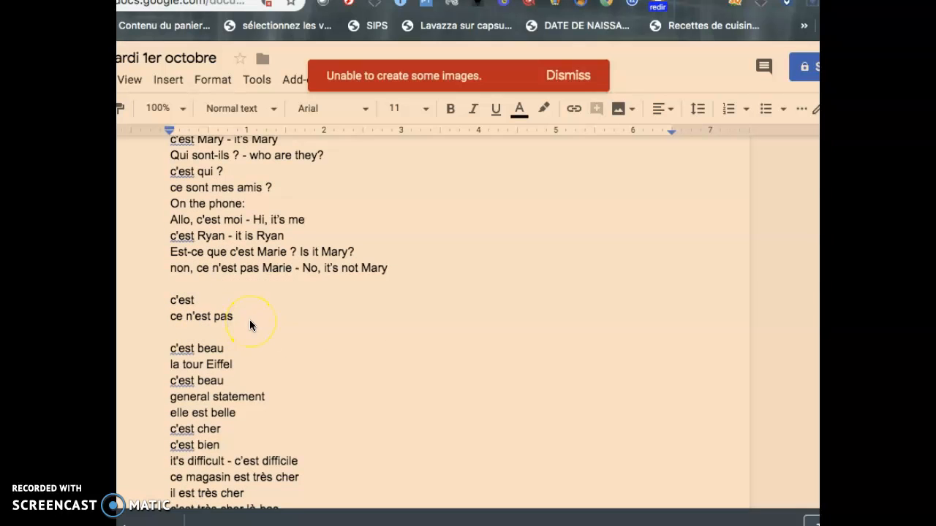
- Scroll past the possessive and profession examples to the 'C'est vs Il est' exercise table
{"action": "scroll", "scroll_direction": "down", "scroll_amount": 3}
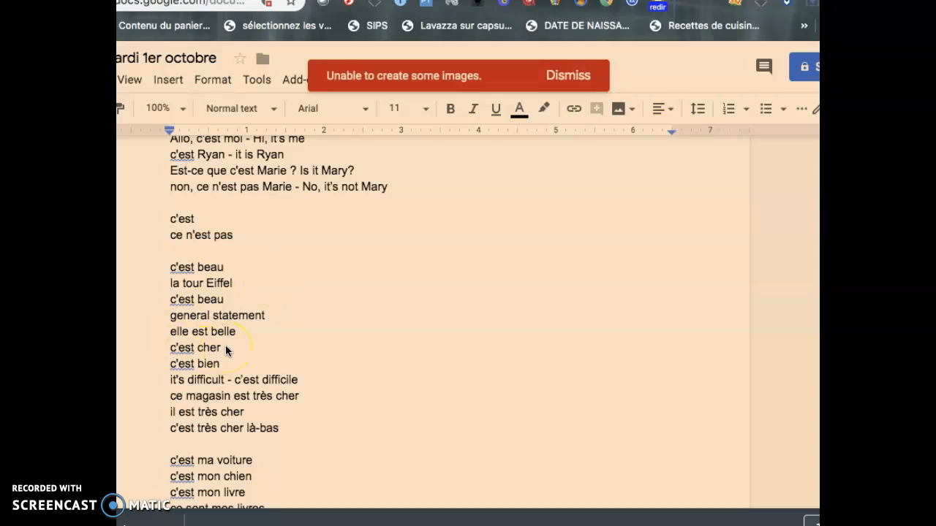
{"action": "mouse_move", "coordinate": [229, 373]}
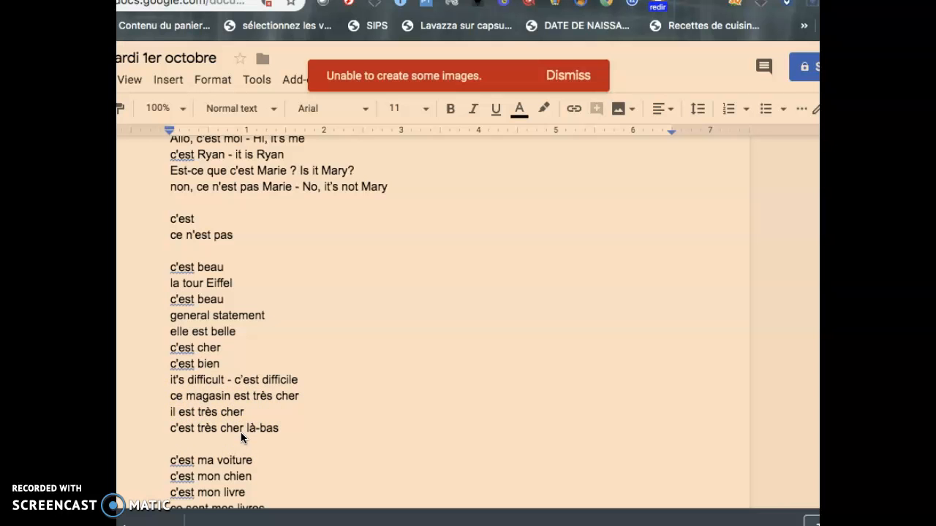
{"action": "scroll", "scroll_direction": "down", "scroll_amount": 3}
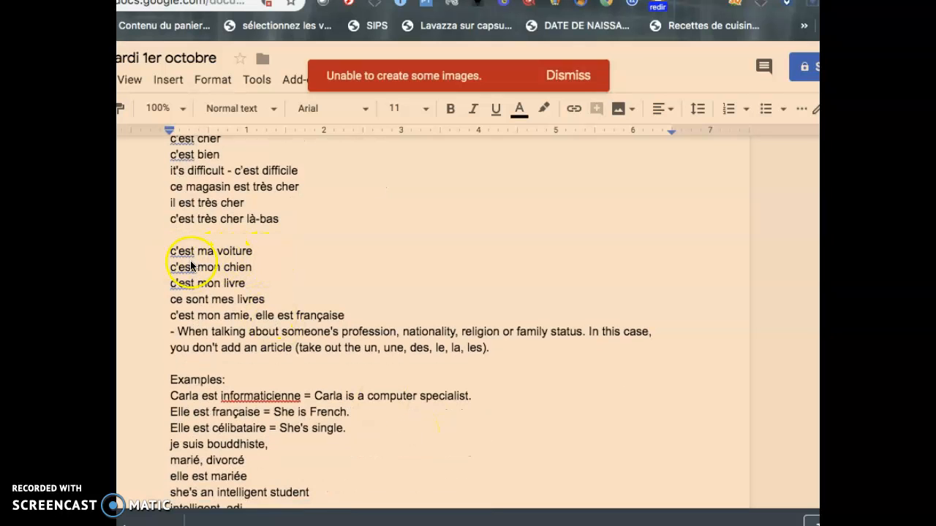
{"action": "mouse_move", "coordinate": [402, 300]}
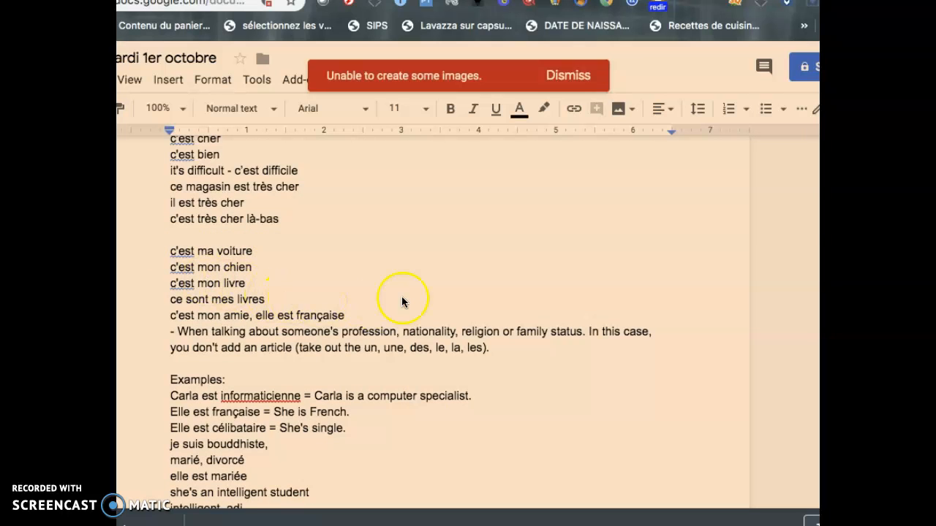
{"action": "scroll", "scroll_direction": "down", "scroll_amount": 3}
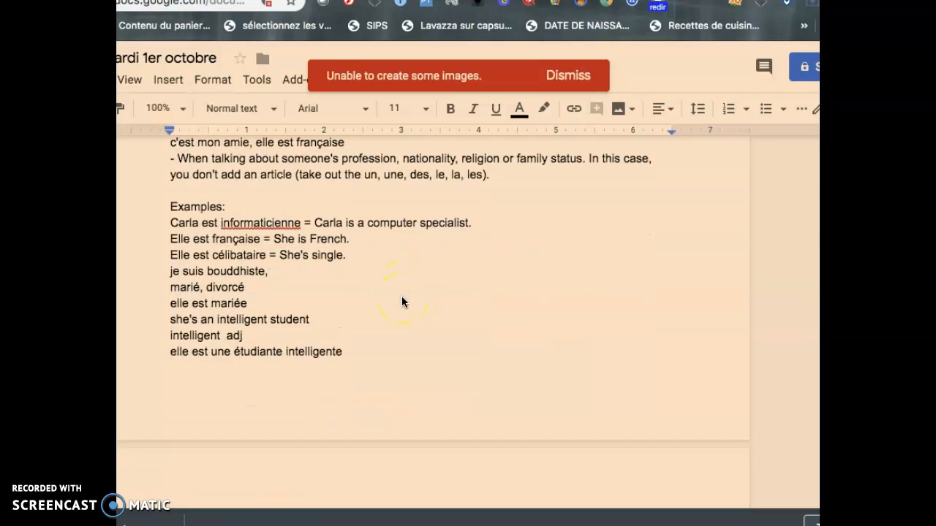
- Scroll through the fill-in exercise items down to sentence 15
{"action": "scroll", "scroll_direction": "down", "scroll_amount": 3}
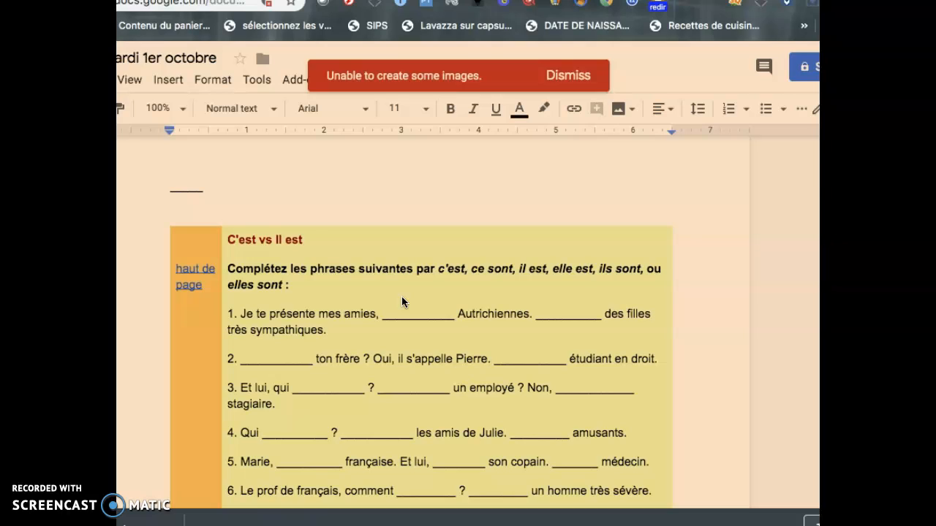
{"action": "scroll", "scroll_direction": "down", "scroll_amount": 3}
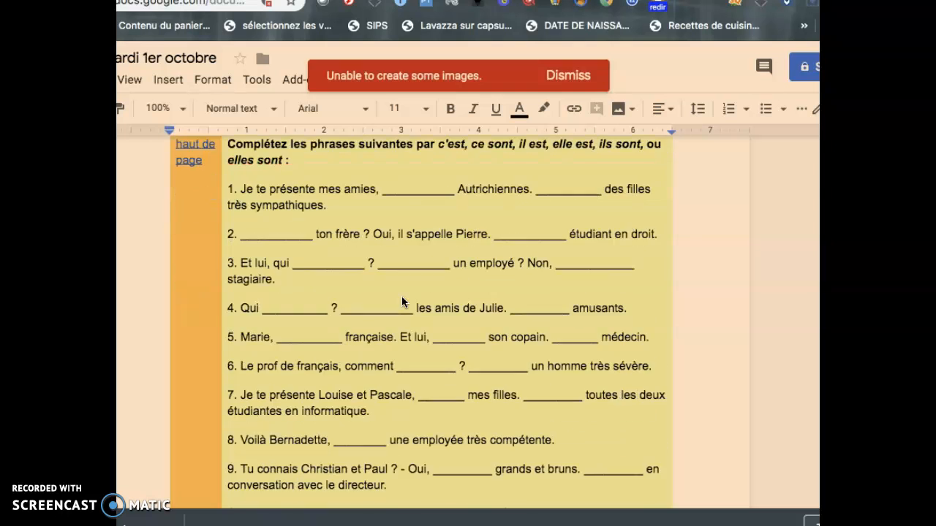
{"action": "scroll", "scroll_direction": "down", "scroll_amount": 3}
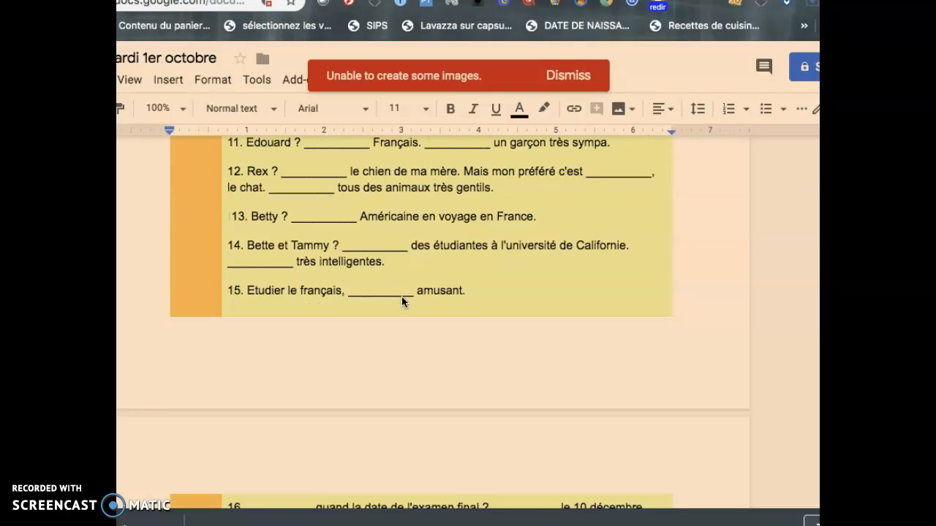